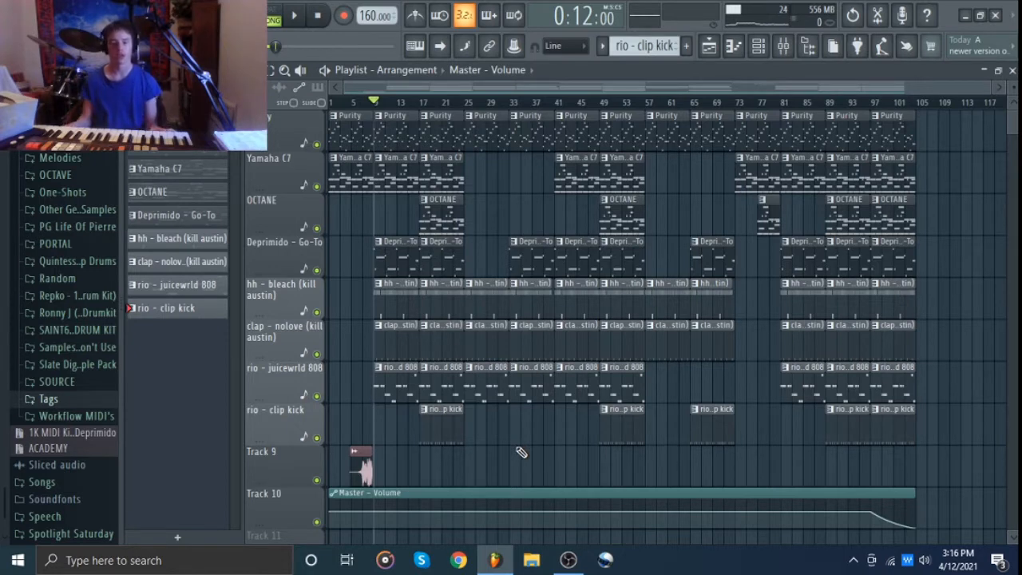
mouse_move(391, 190)
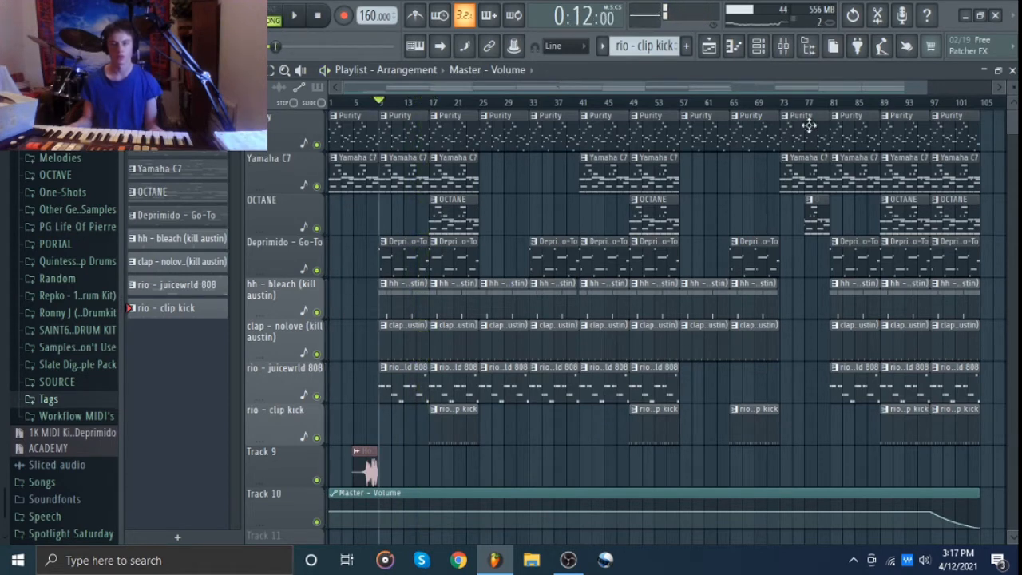
Open the Mixer and select the Purity insert to view its HalfTime and Fruity Reeverb 2 chain
left_click(783, 45)
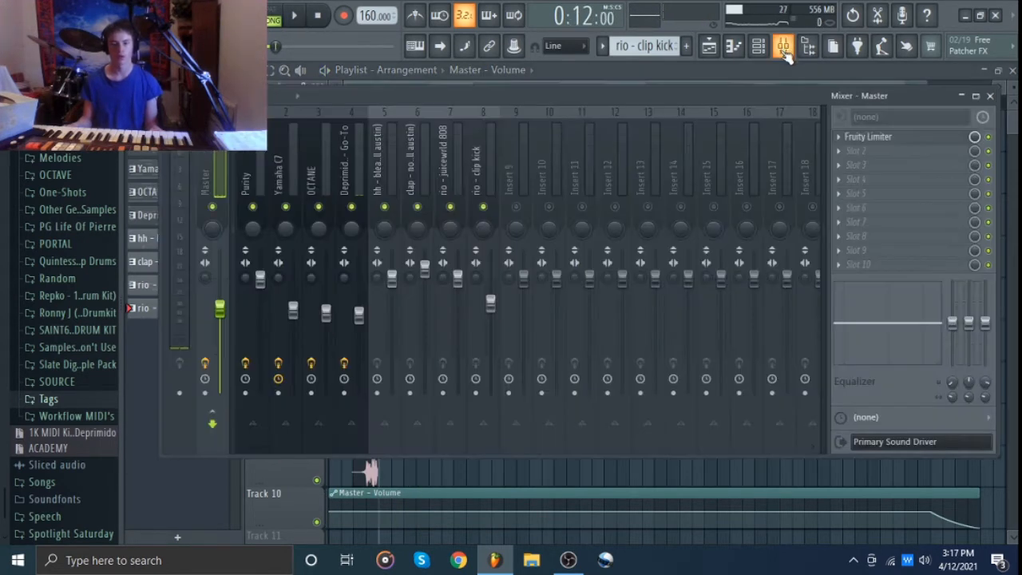
left_click(251, 175)
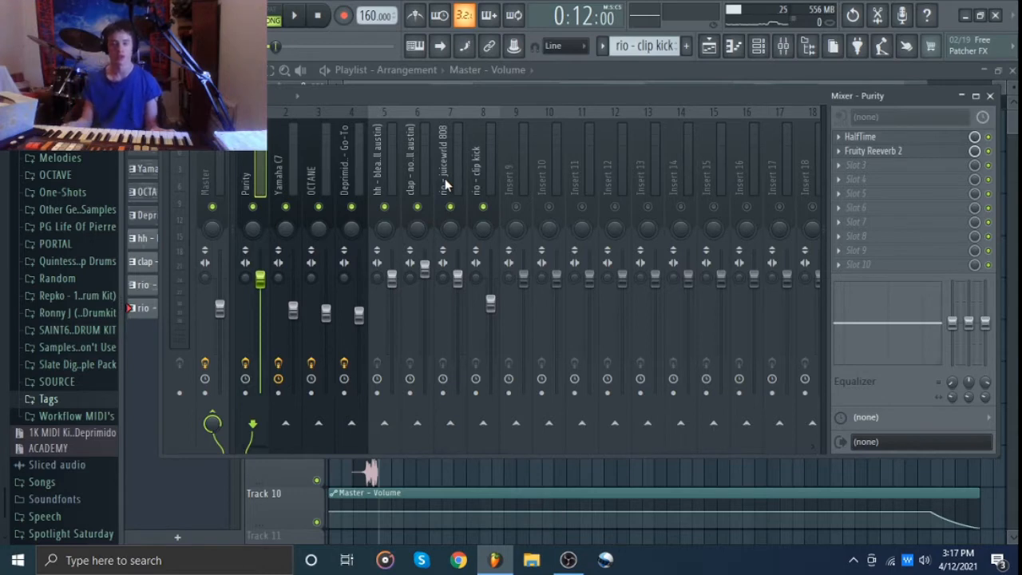
mouse_move(403, 186)
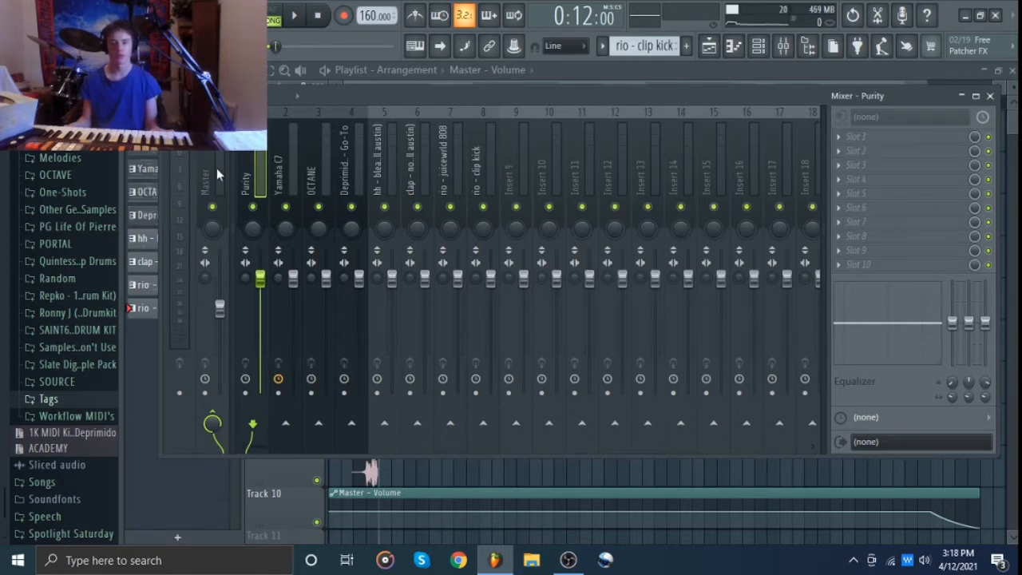
left_click(351, 160)
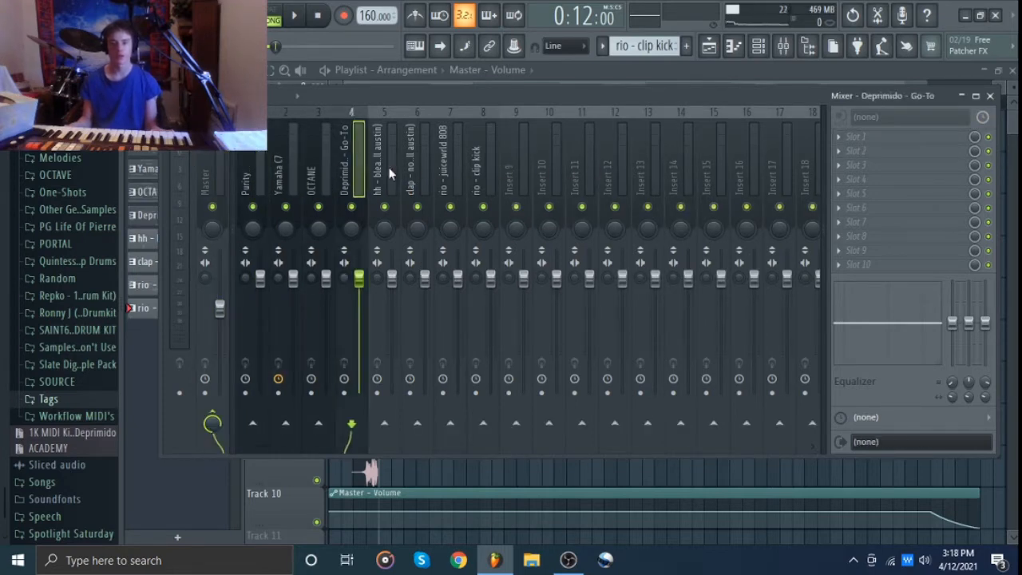
left_click(245, 167)
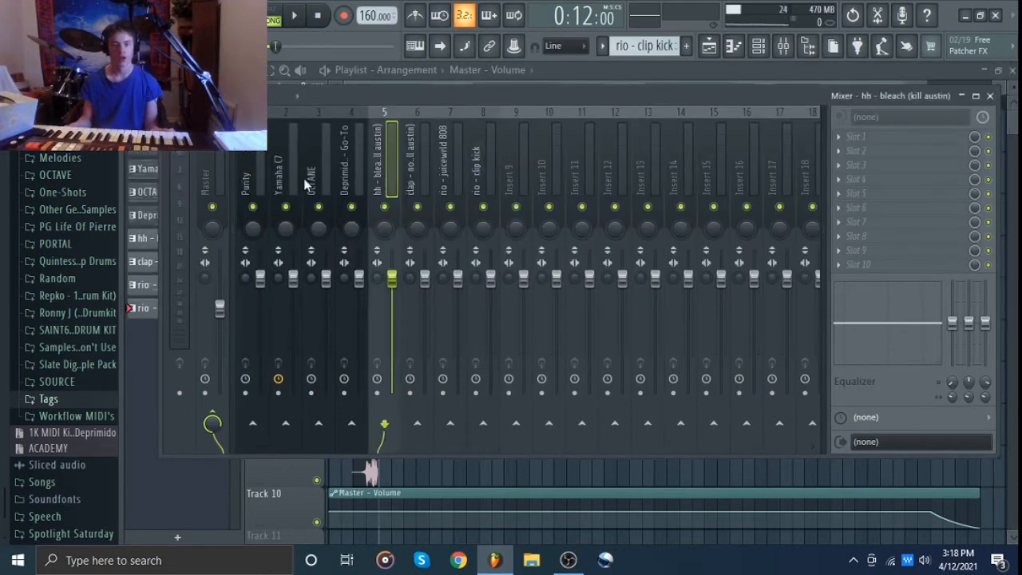
left_click(253, 167)
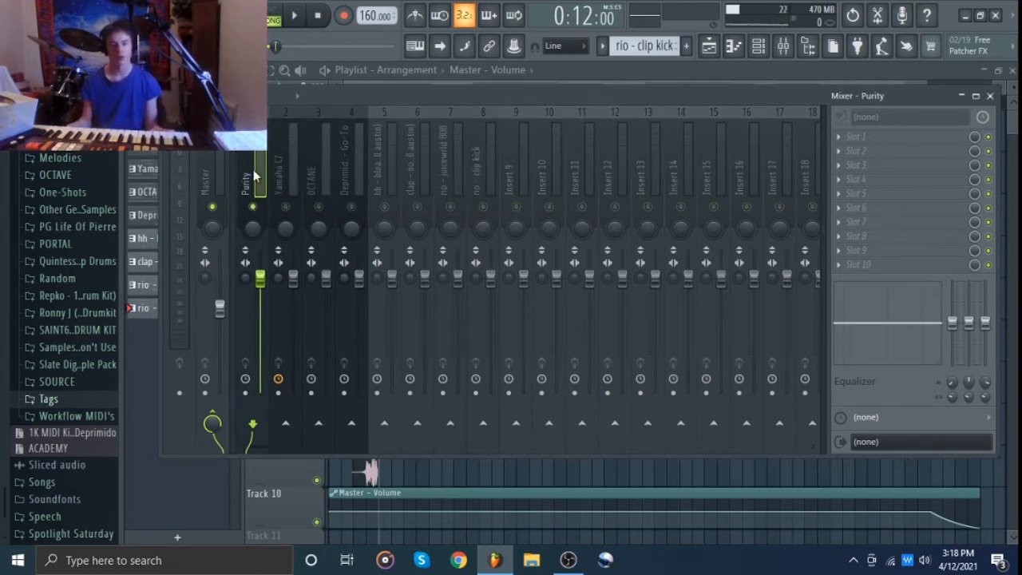
left_click(293, 15)
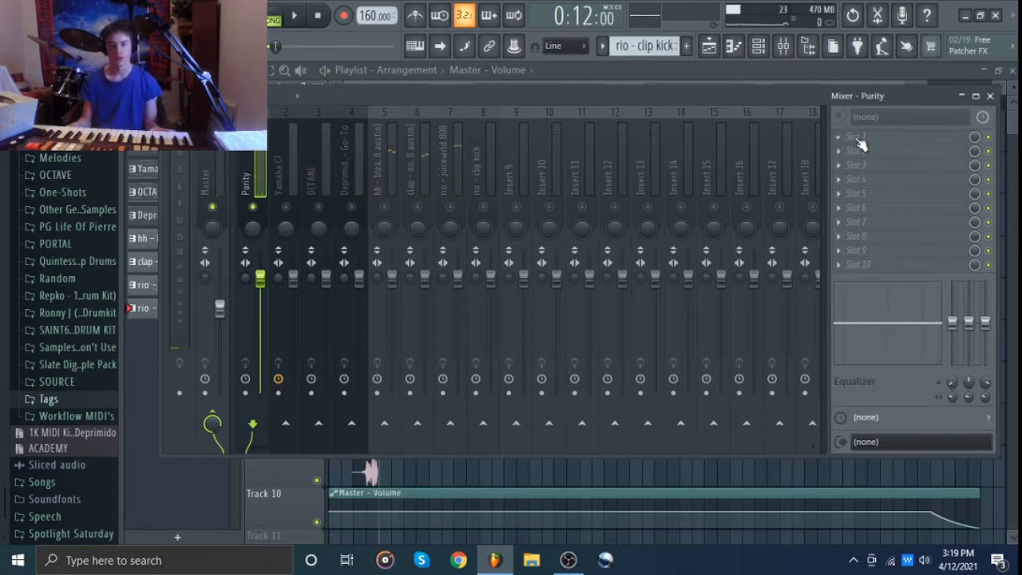
Load HalfTime into Purity's Slot 1 and Fruity Reeverb 2 into Slot 2, closing both windows
left_click(878, 136)
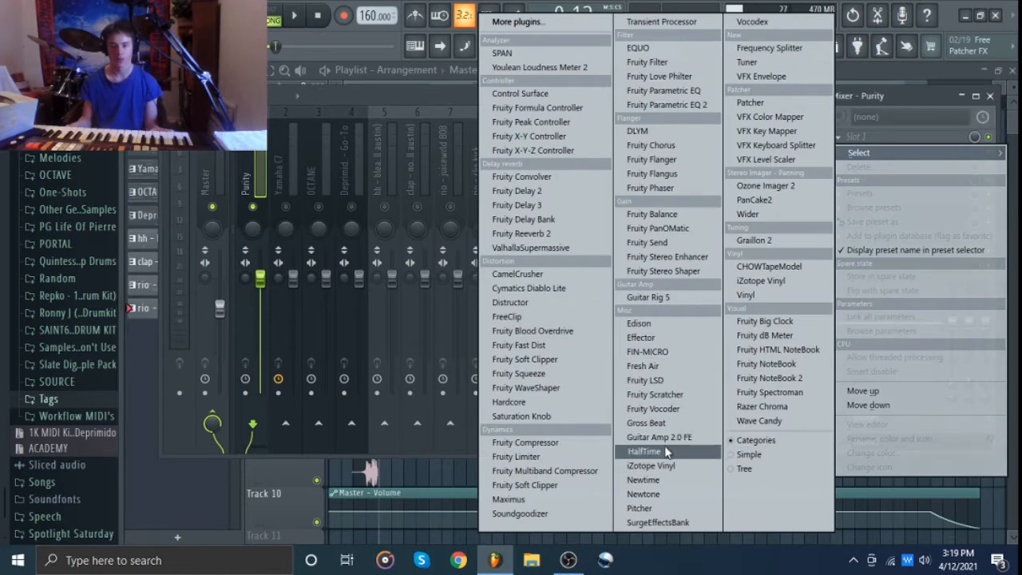
left_click(645, 451)
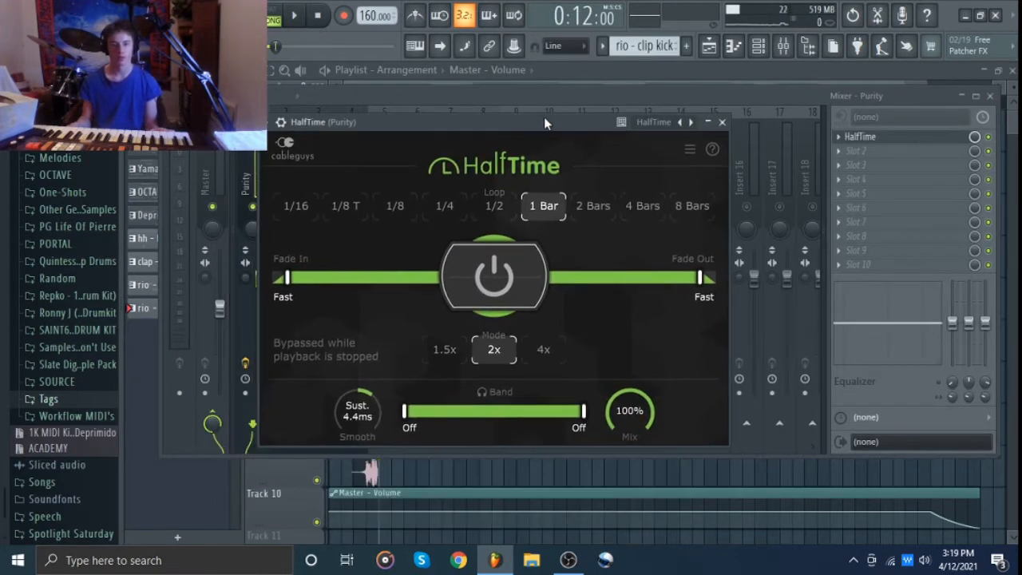
left_click(294, 15)
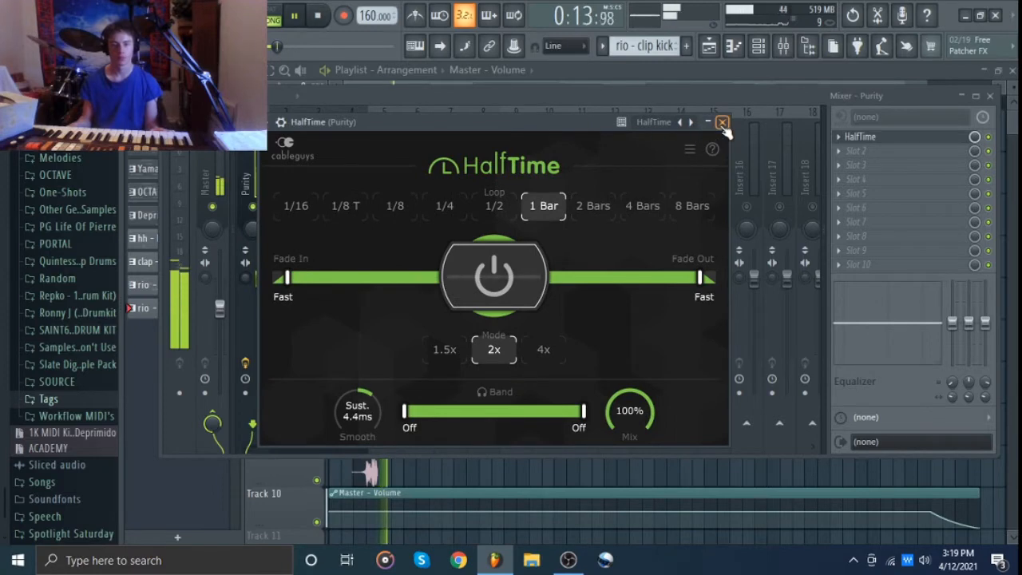
left_click(722, 122)
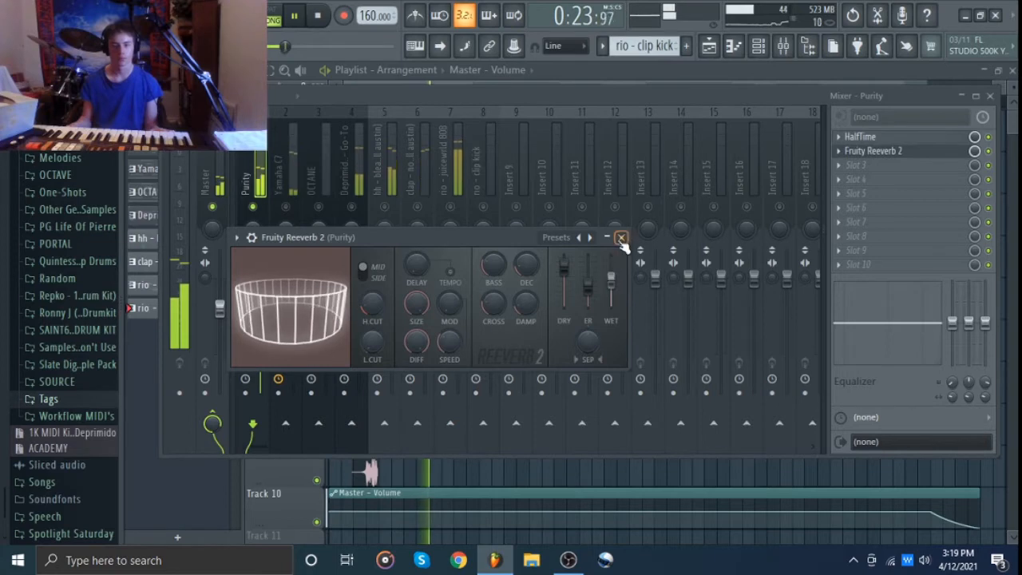
left_click(620, 238)
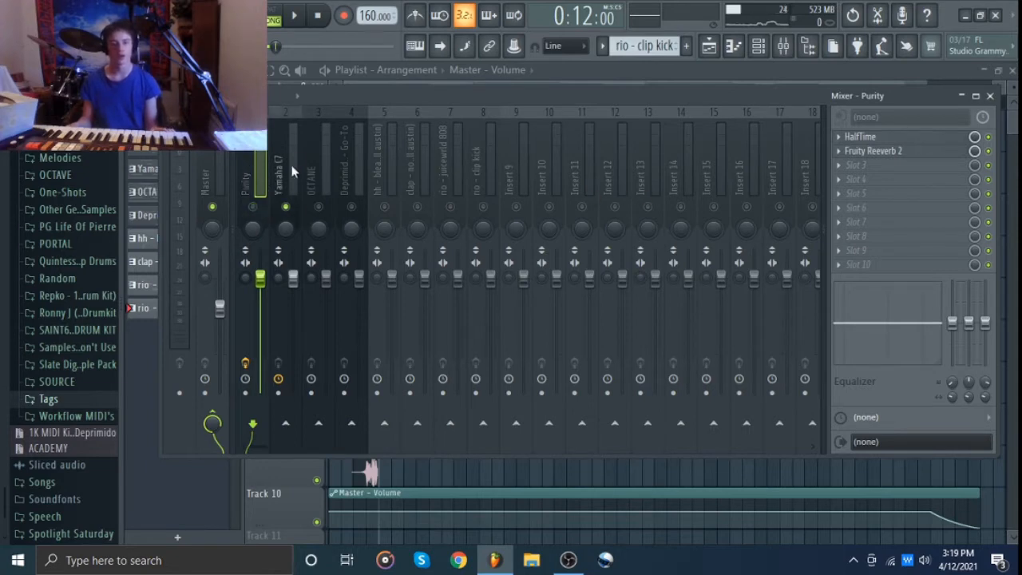
Load HalfTime and Fruity Reeverb 2 into the Yamaha C7 insert's first two slots
left_click(285, 160)
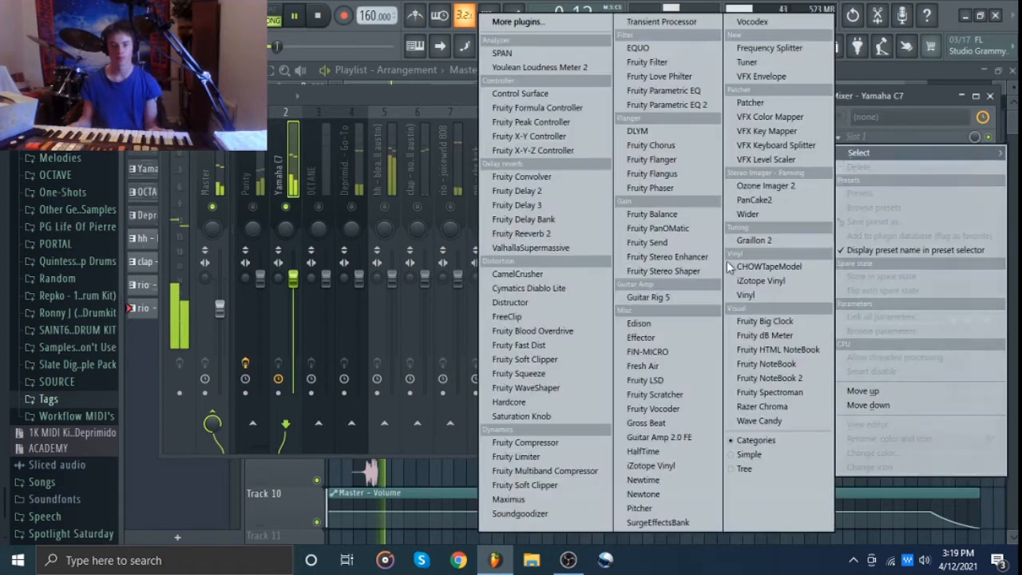
mouse_move(643, 451)
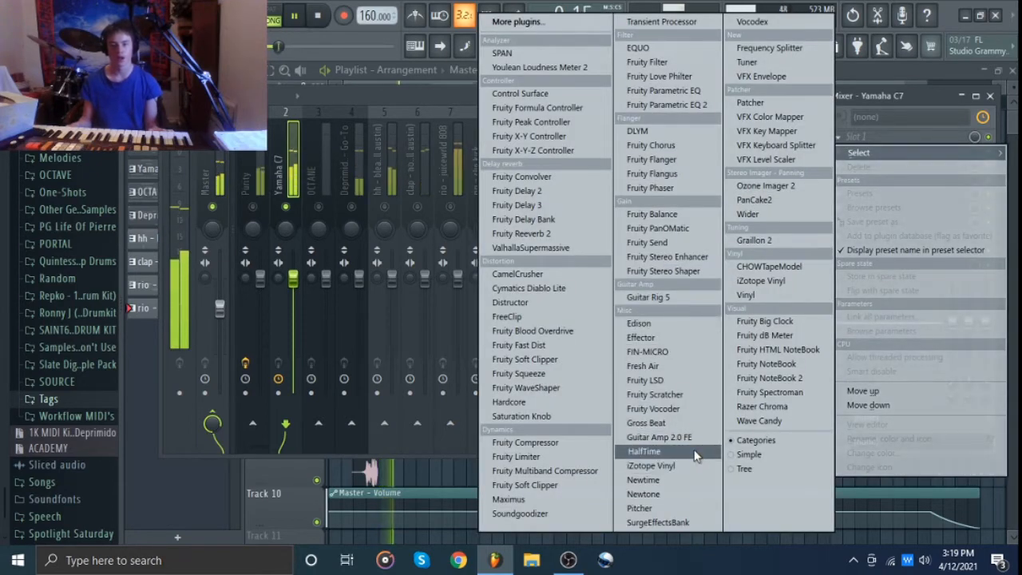
left_click(644, 451)
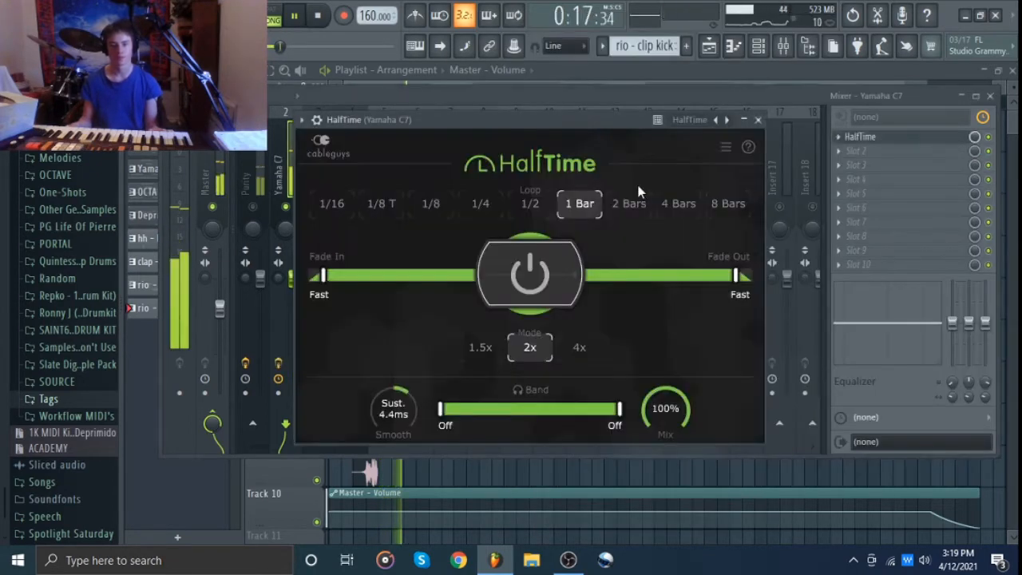
left_click(757, 119)
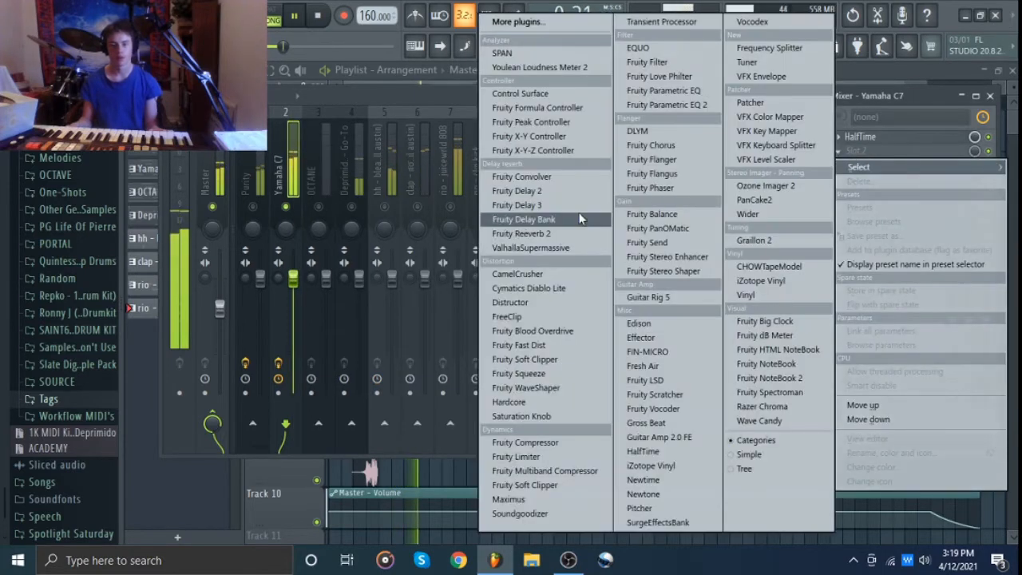
left_click(522, 233)
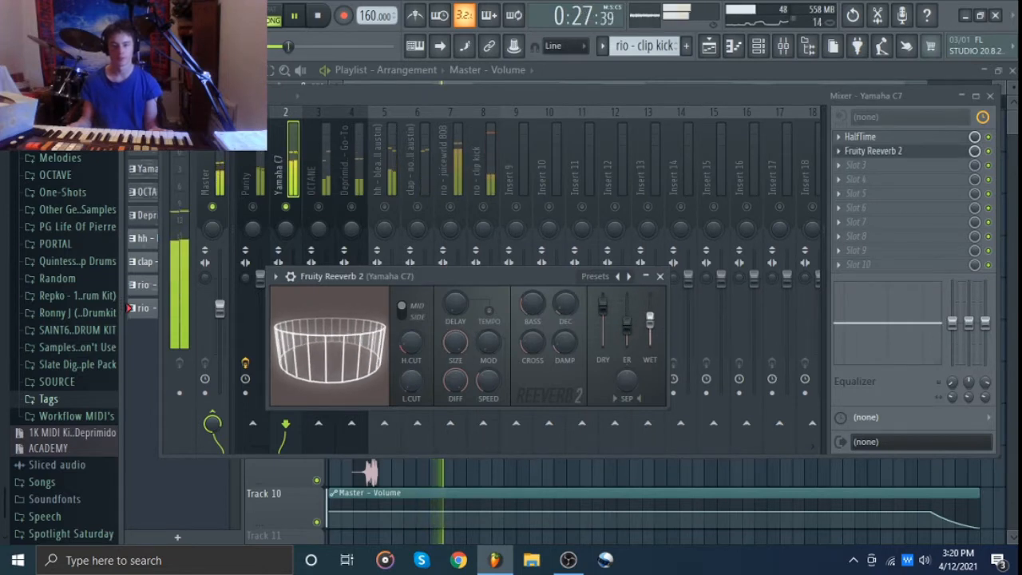
left_click(660, 276)
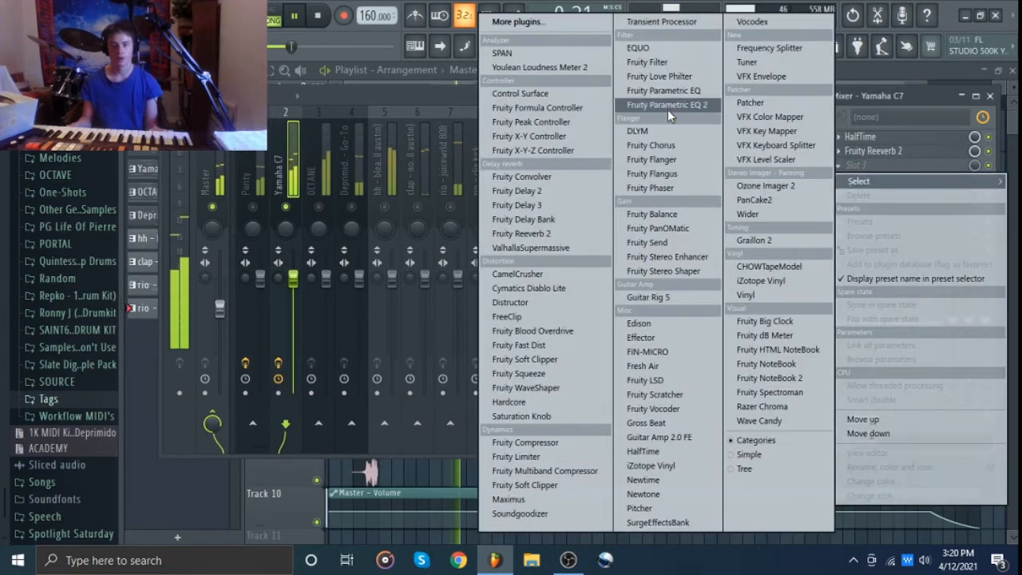
Add Fruity Parametric EQ 2 to Yamaha C7 Slot 3 and drag its low-cut band to trim lows
left_click(668, 105)
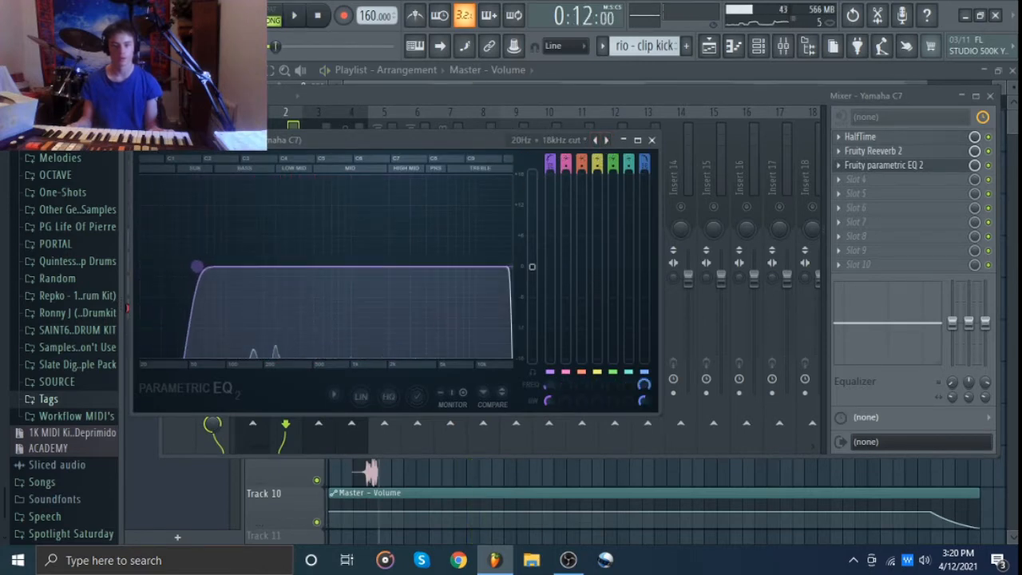
left_click(294, 15)
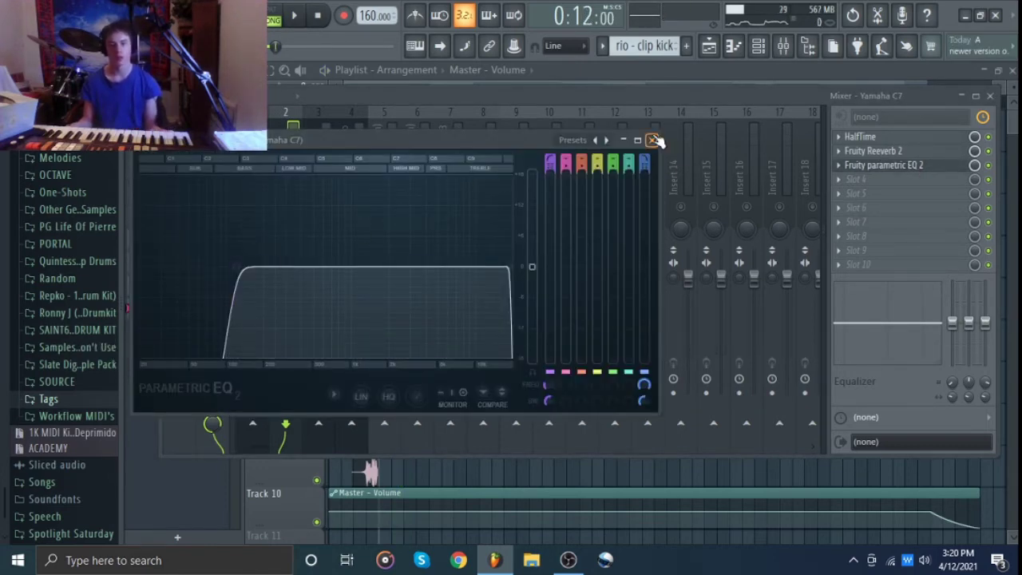
left_click(655, 139)
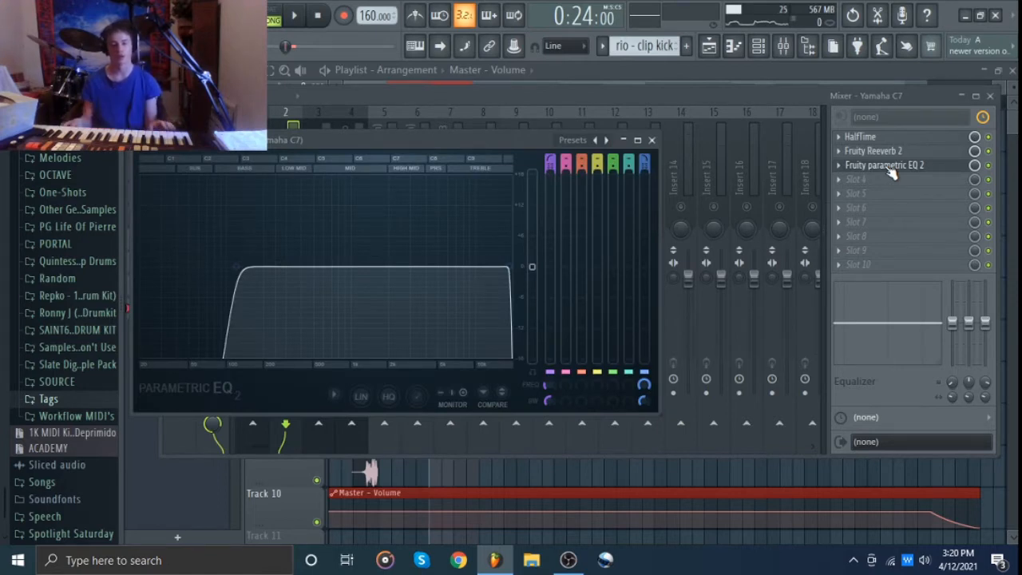
left_click_drag(235, 272, 195, 265)
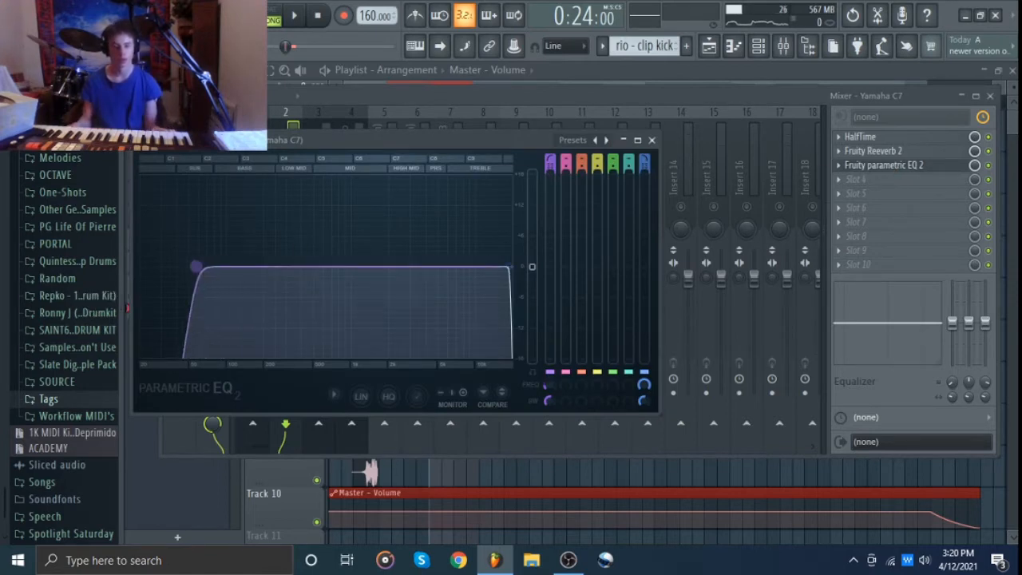
left_click_drag(194, 265, 164, 266)
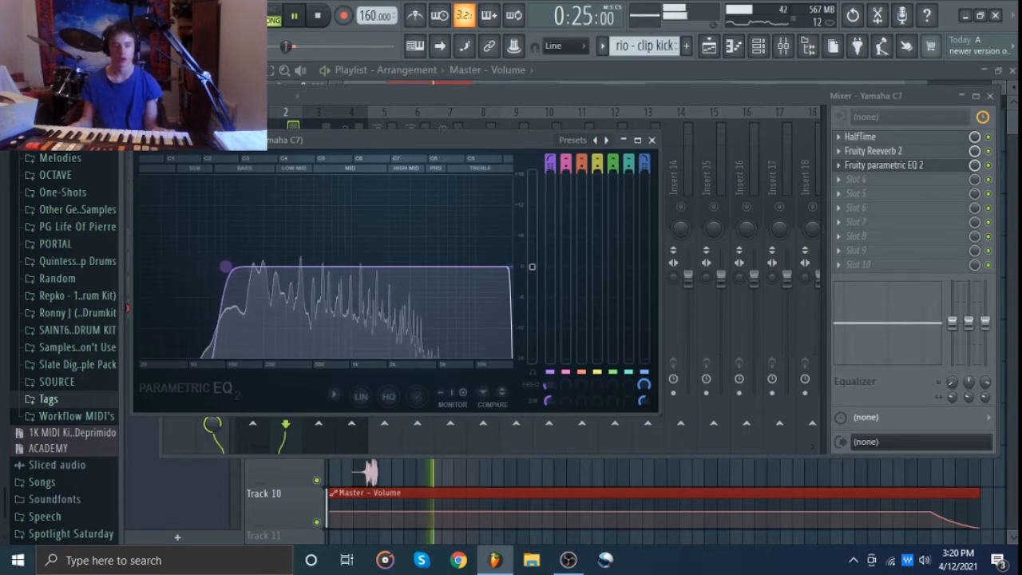
left_click(651, 140)
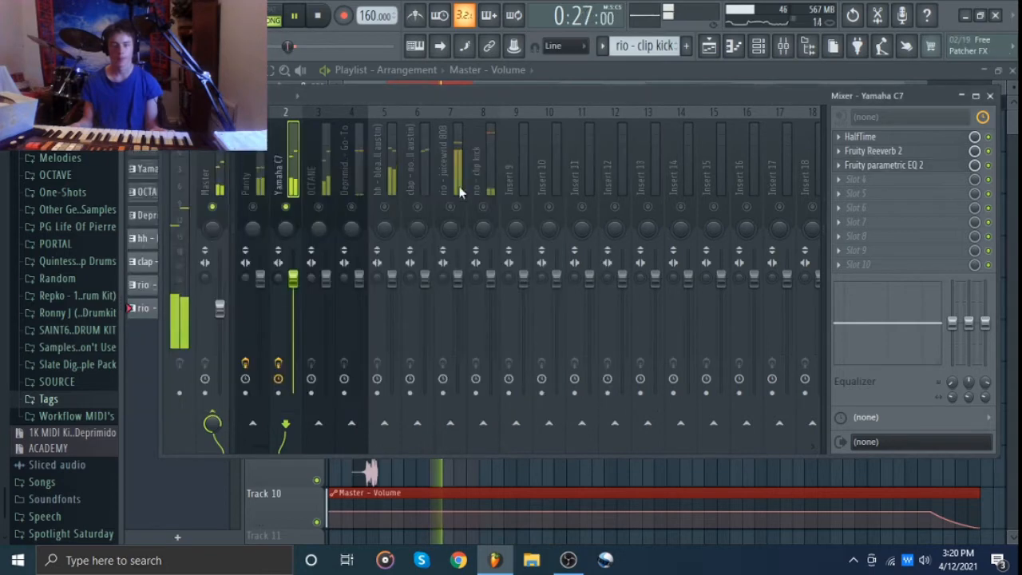
Load Fruity Reeverb 2 into the OCTANE insert's first slot, then select the Deprimido insert
left_click(318, 160)
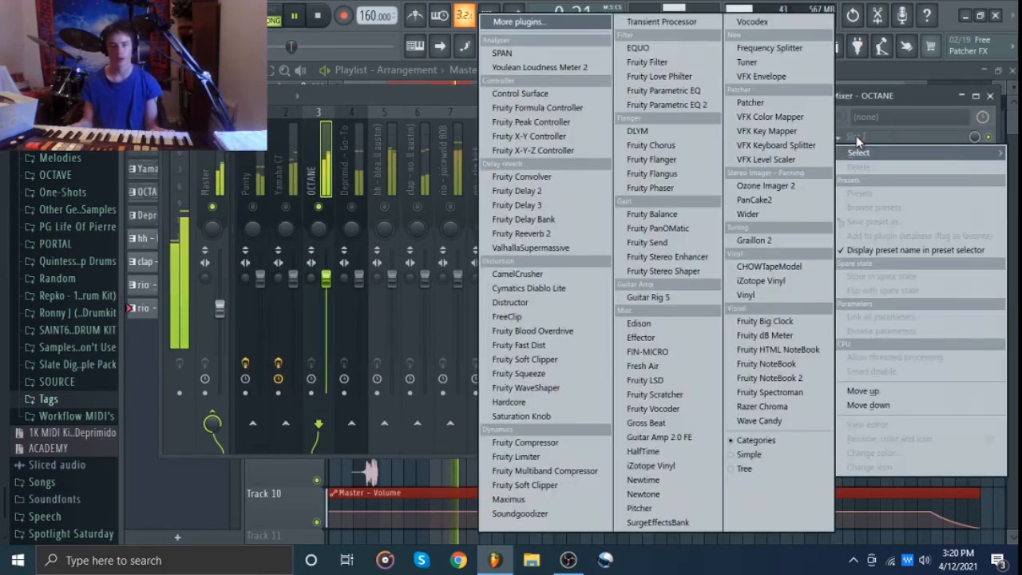
left_click(521, 233)
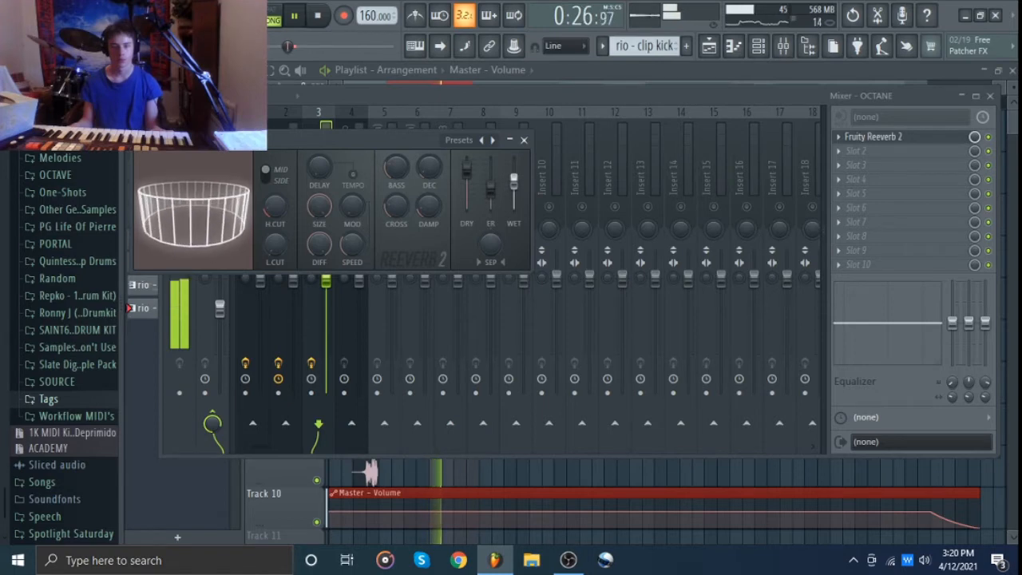
left_click(524, 140)
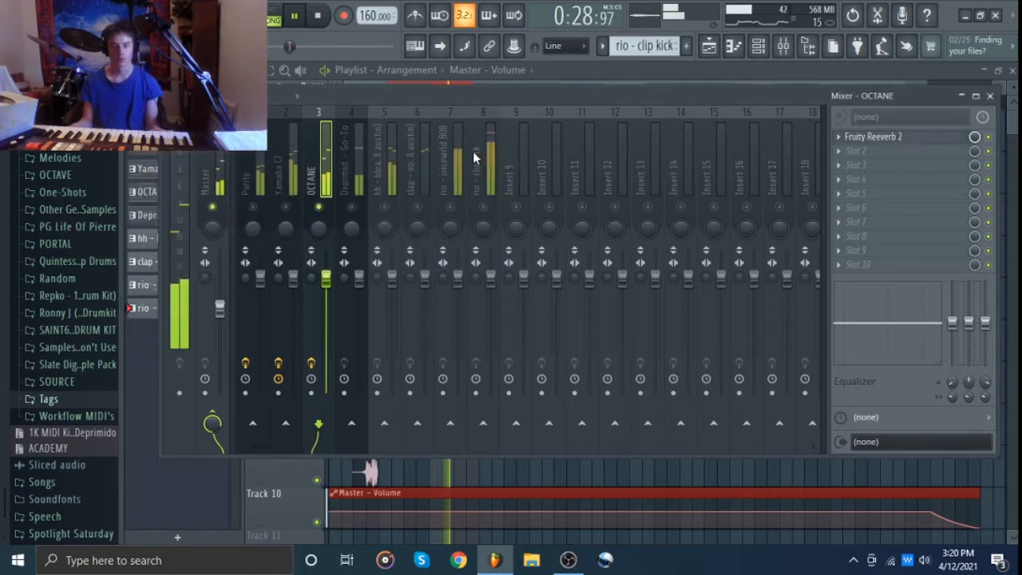
left_click(351, 160)
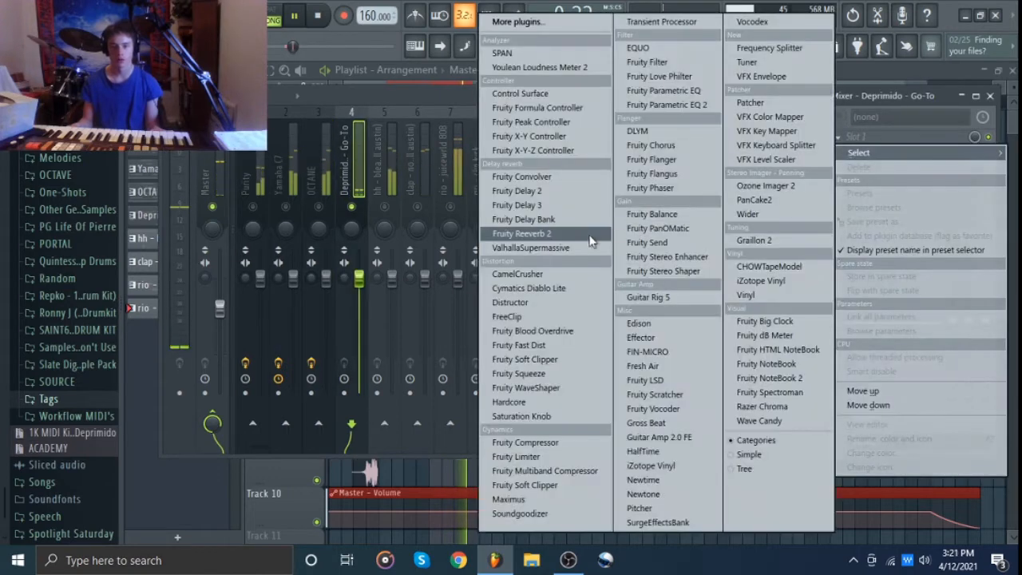
Choose Fruity Reeverb 2 for Slot 1 of the Deprimido - Go-To insert
left_click(521, 233)
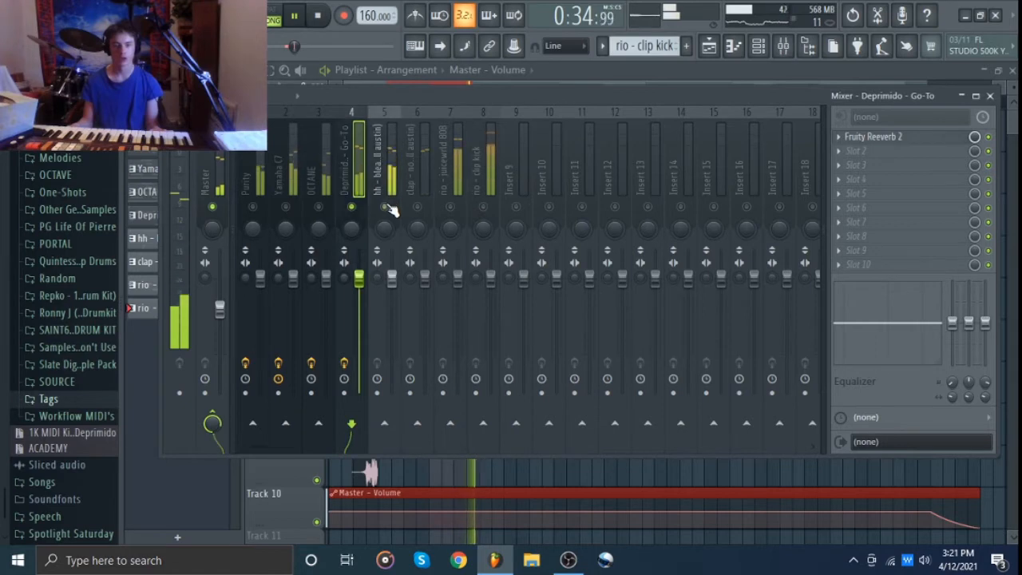
Check the effects racks of the hh, clap, rio - juicewrld 808 and rio - clip kick inserts
left_click(384, 160)
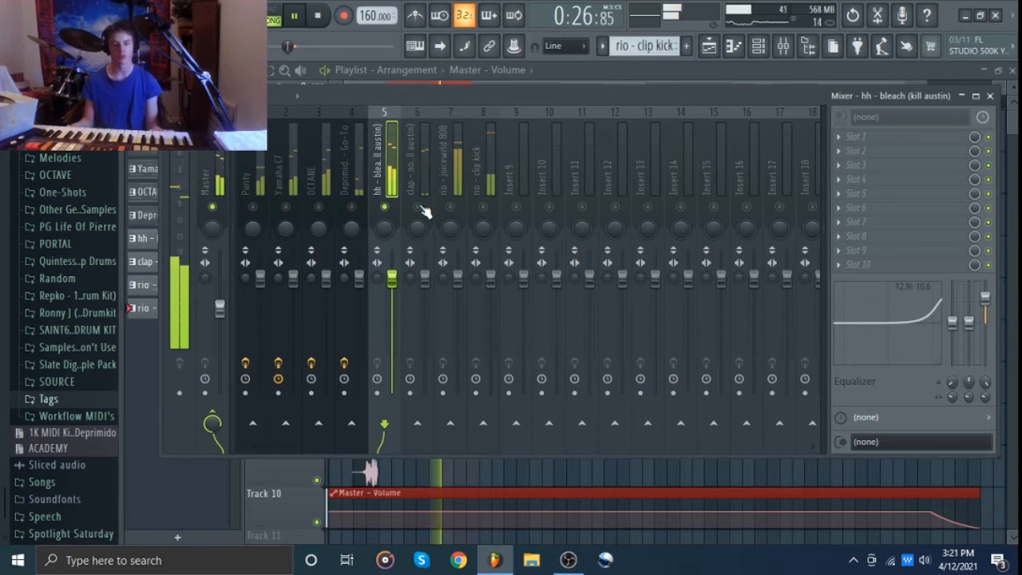
left_click(416, 160)
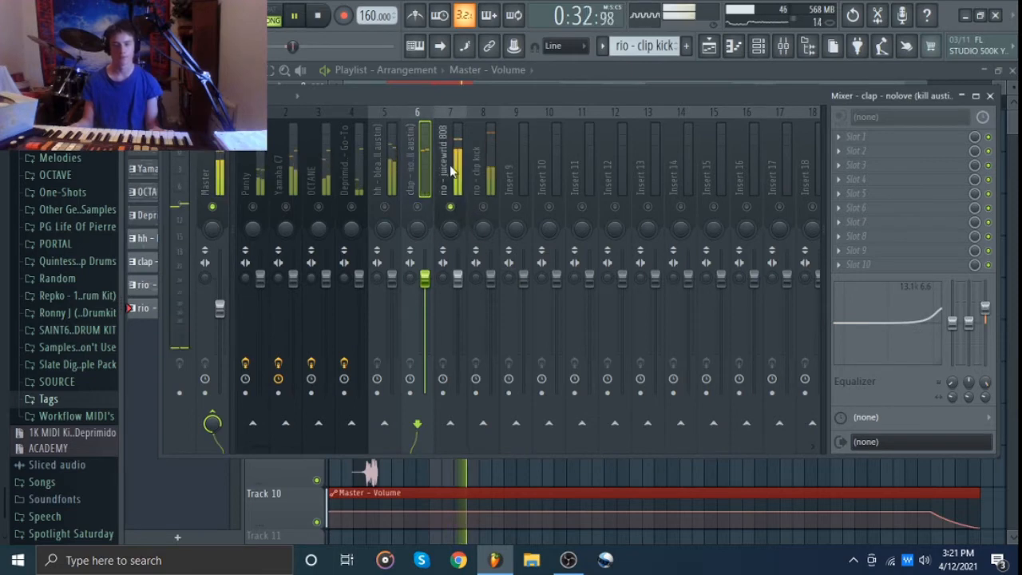
left_click(449, 159)
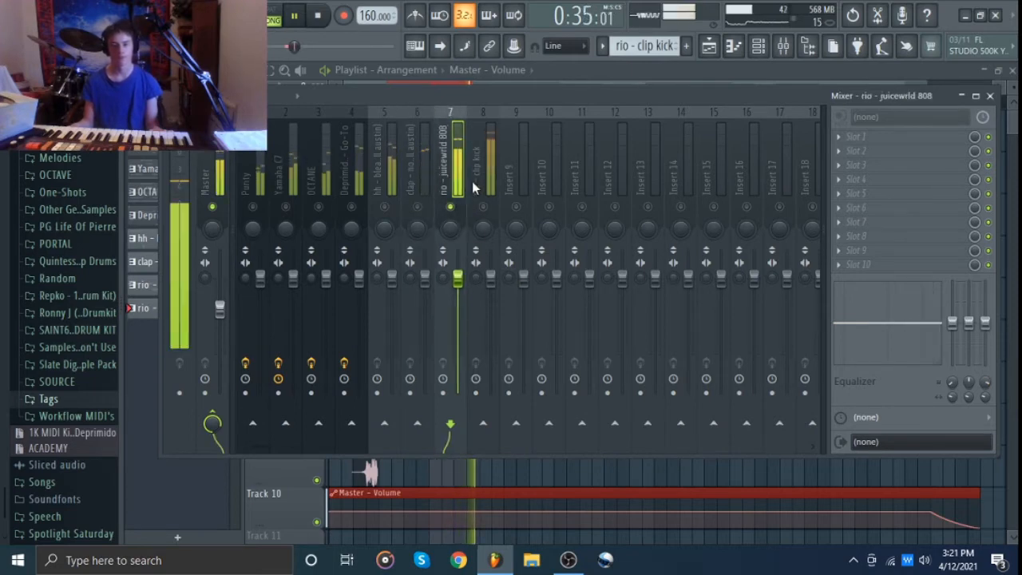
left_click(483, 159)
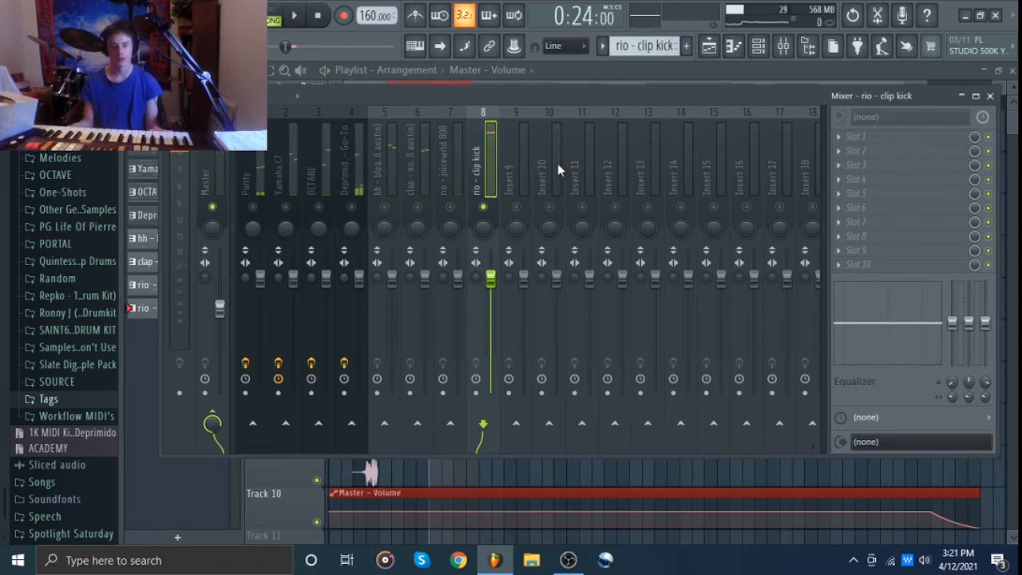
Switch between the Purity and hh inserts, ending on Purity's HalfTime and Fruity Reeverb 2 chain
left_click(252, 176)
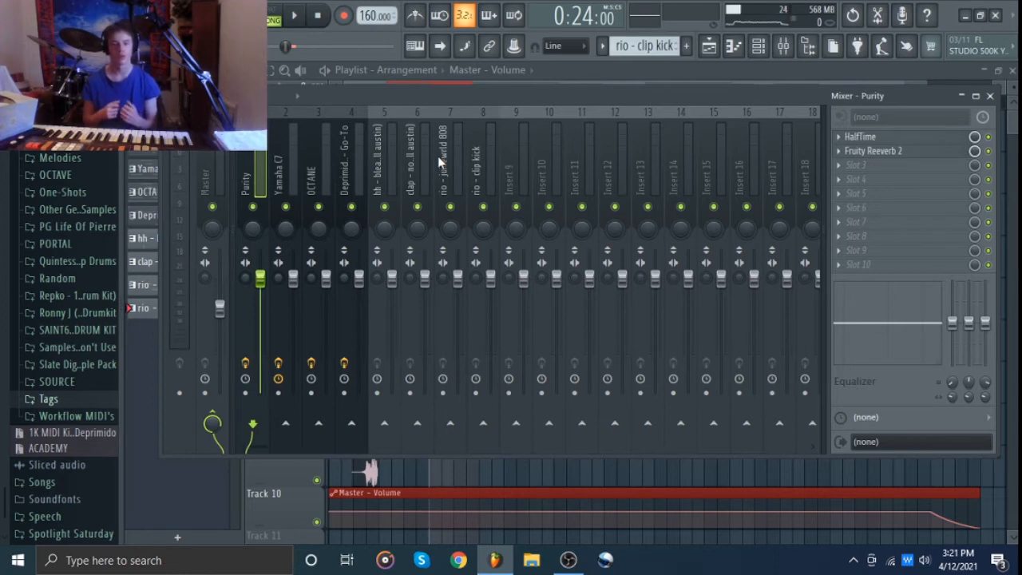
mouse_move(377, 156)
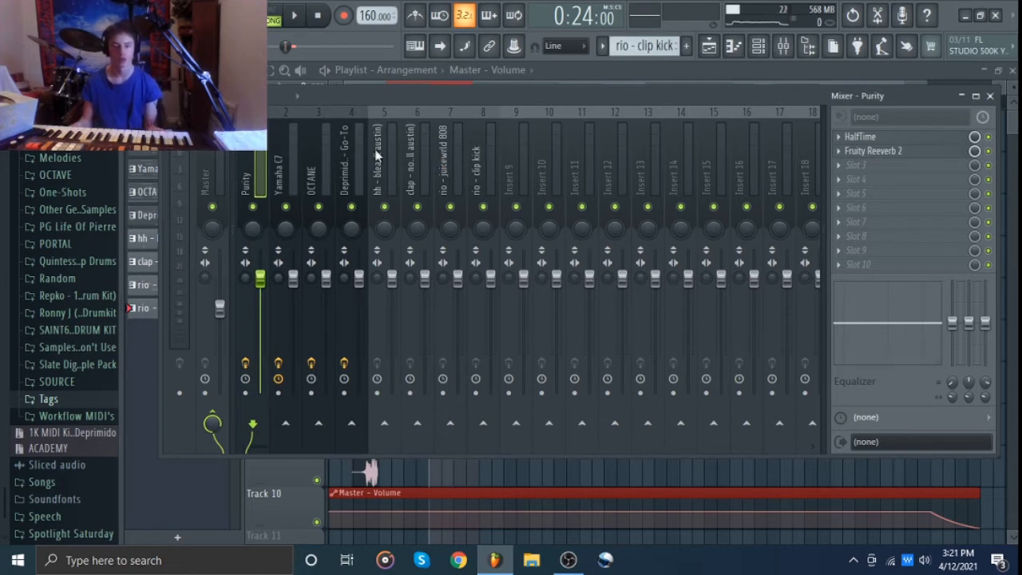
left_click(384, 159)
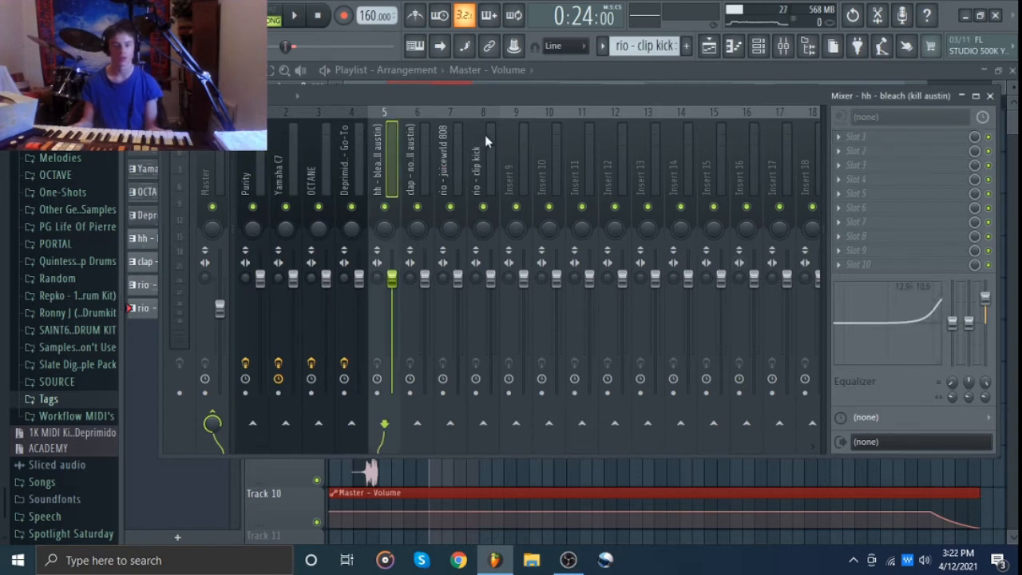
mouse_move(490, 152)
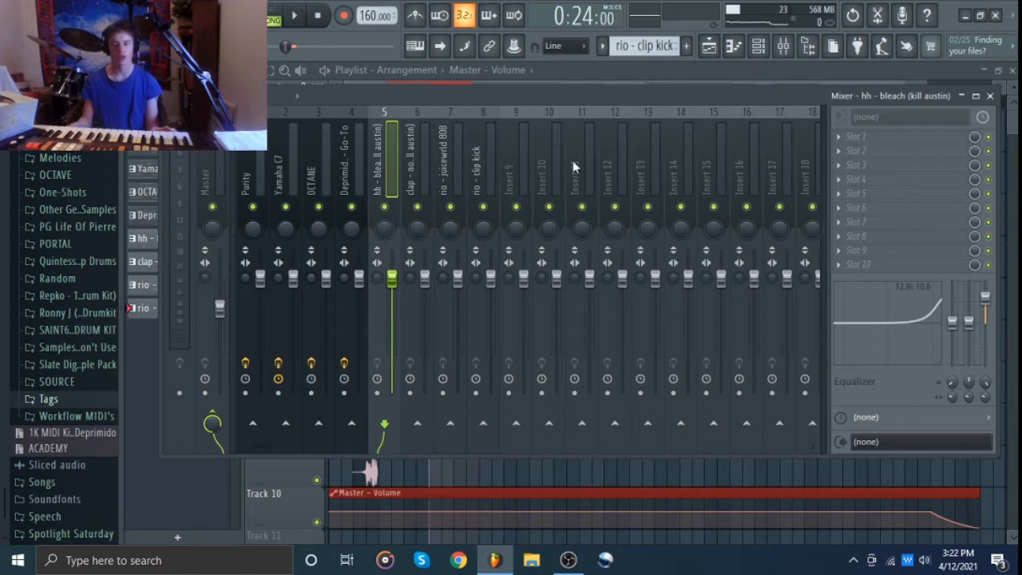
left_click(245, 167)
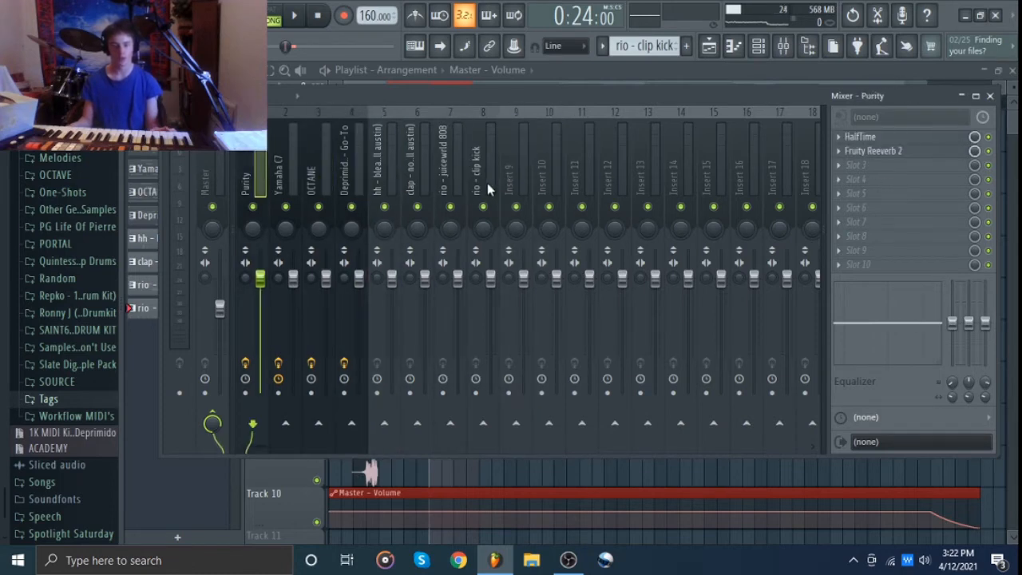
Play the beat, lower the rio - juicewrld 808 fader slightly, and select that insert
left_click(449, 152)
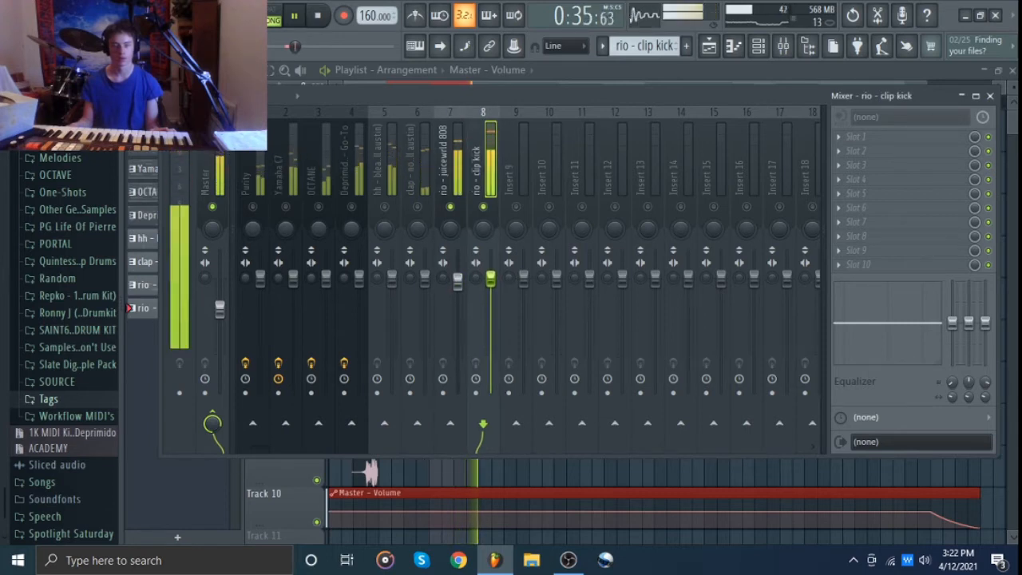
left_click(294, 14)
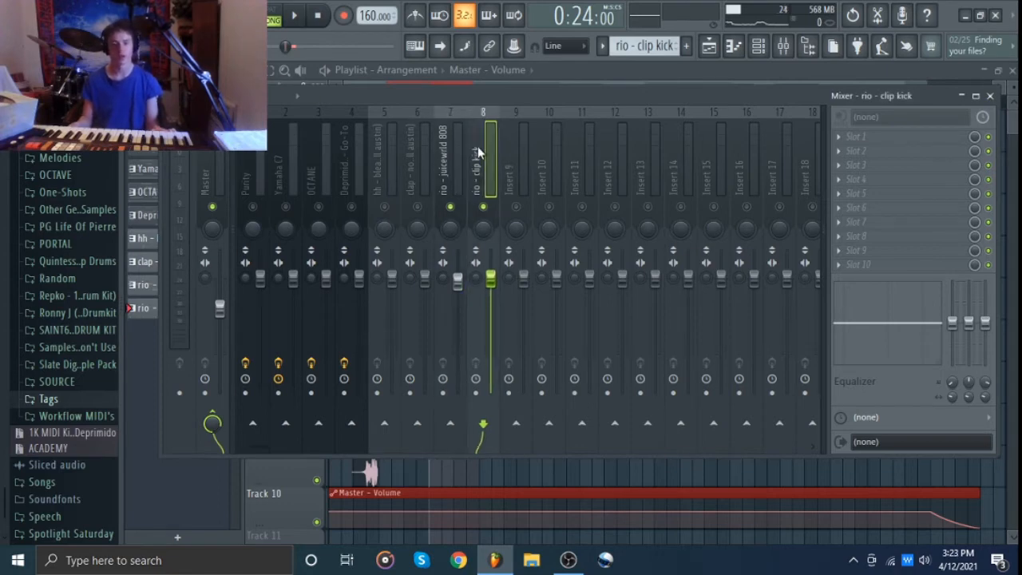
left_click(449, 160)
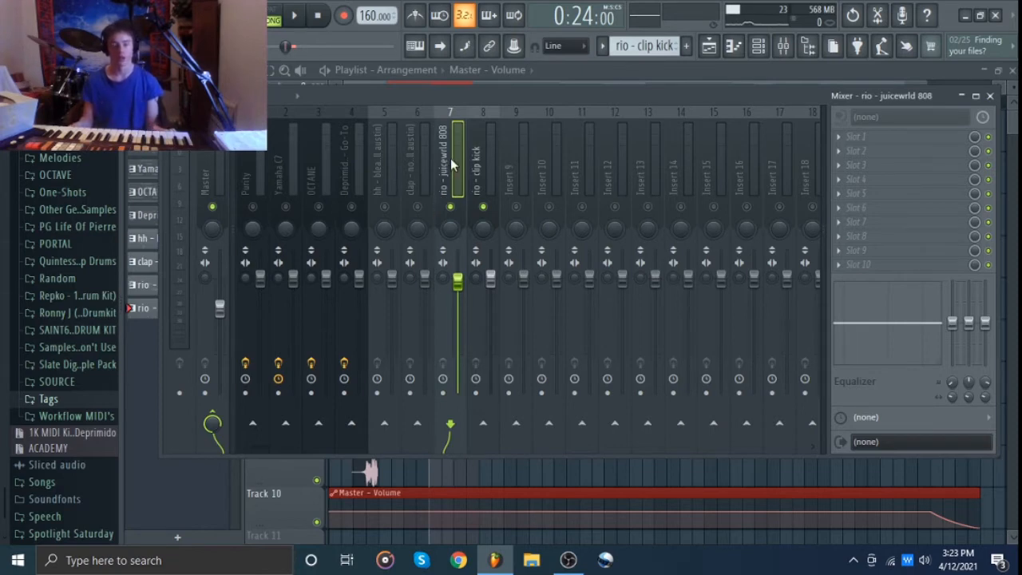
During playback raise the clip kick, hh and clap faders, clap most, then select Insert 9
left_click(483, 159)
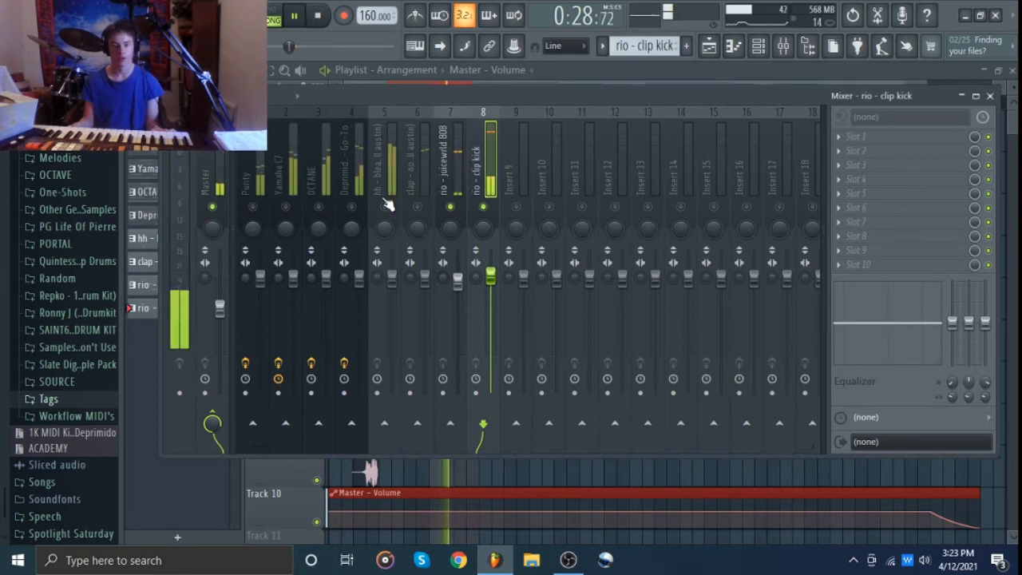
left_click(384, 160)
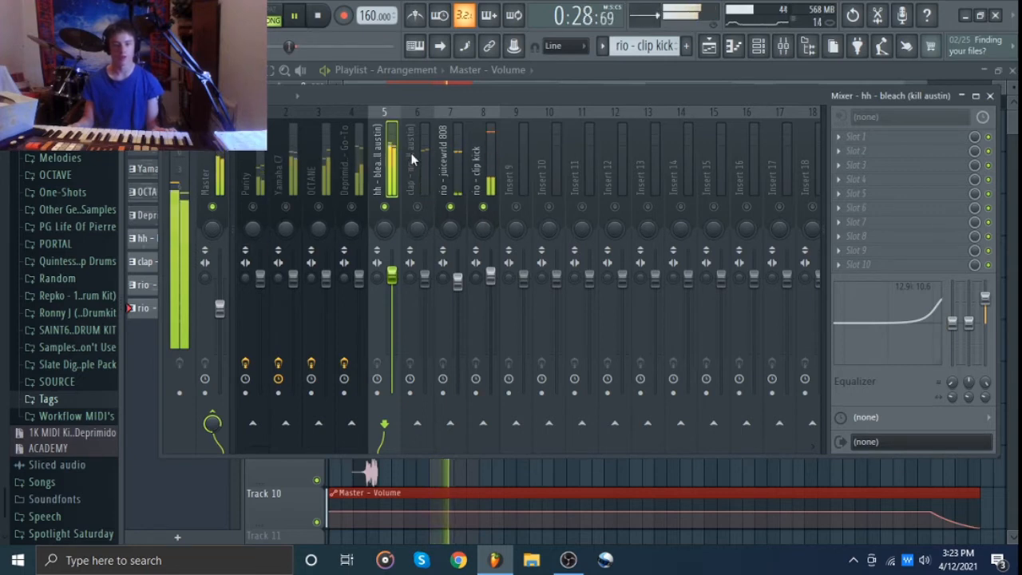
left_click(416, 159)
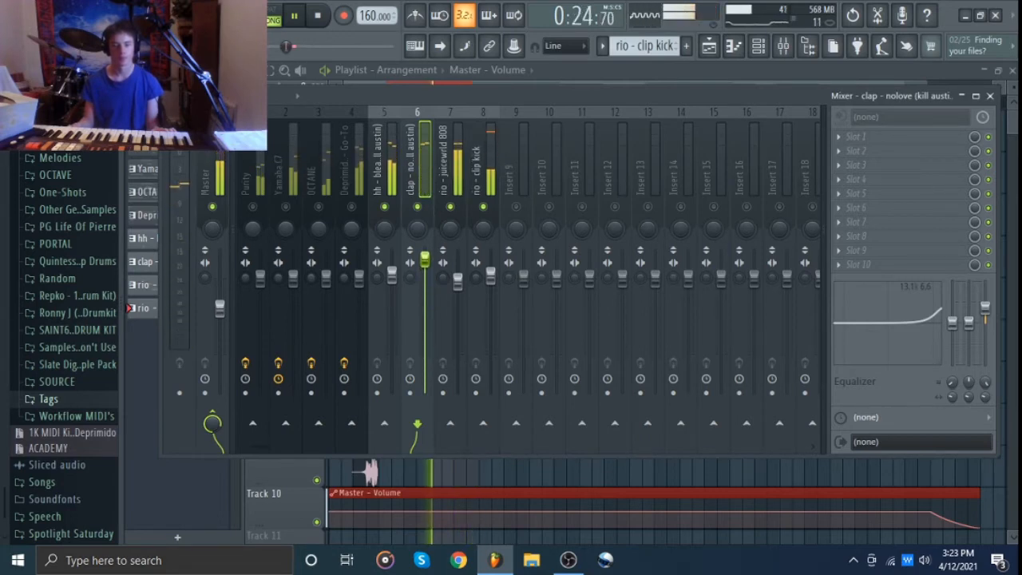
left_click(317, 15)
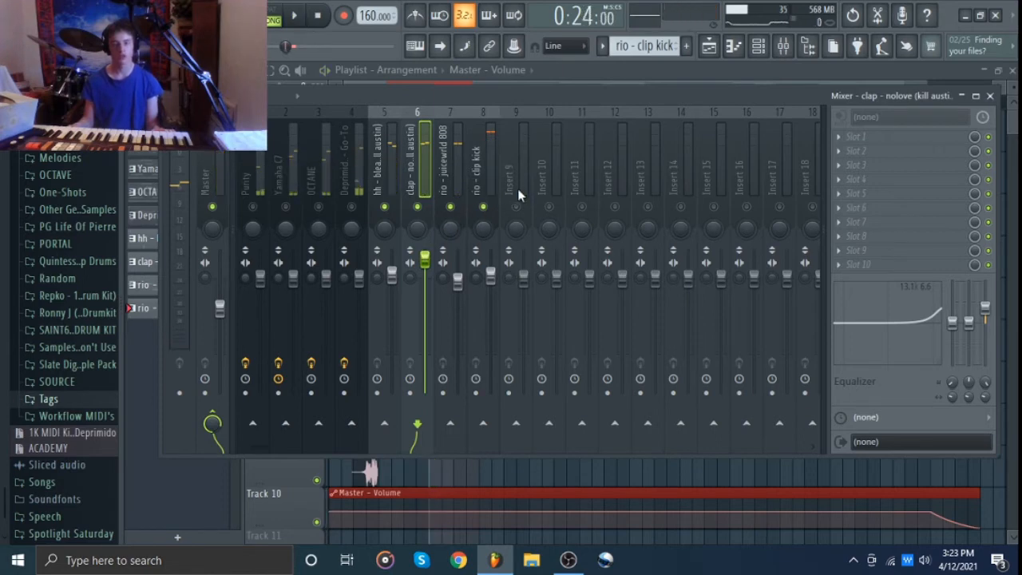
left_click(515, 159)
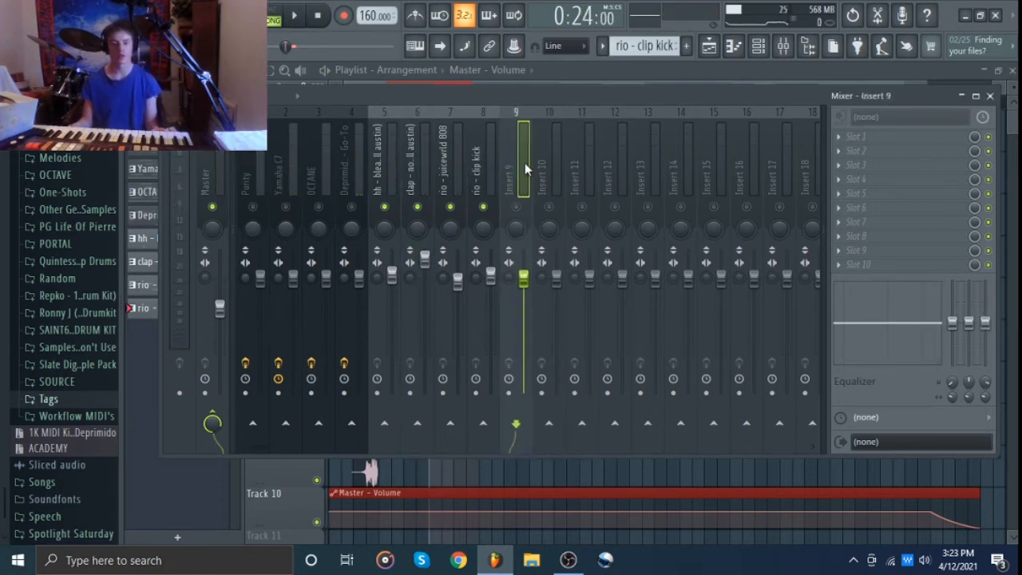
Lower the Purity, Yamaha C7 and OCTANE faders, then select Deprimido - Go-To
left_click(252, 176)
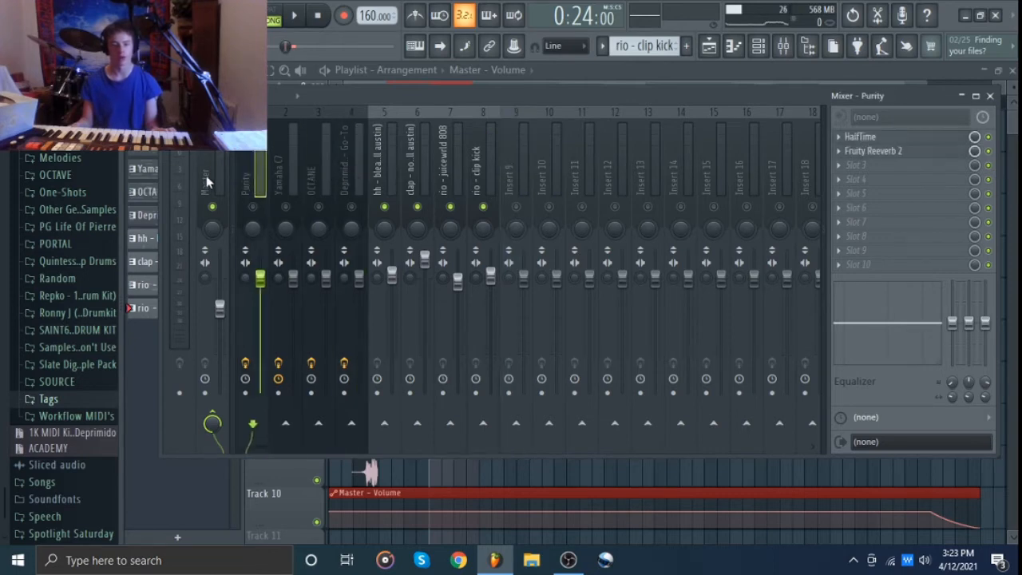
left_click(416, 160)
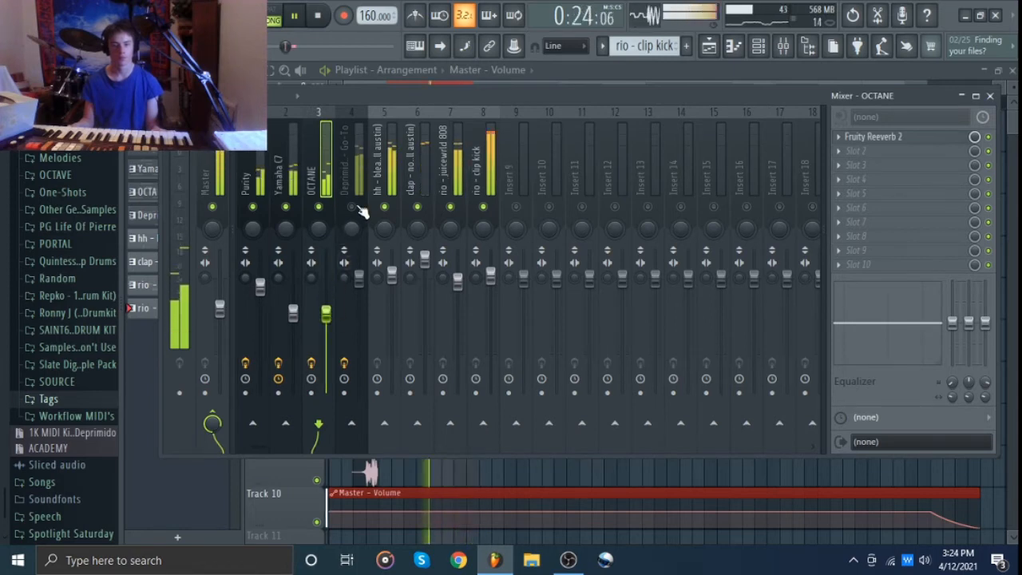
left_click(351, 168)
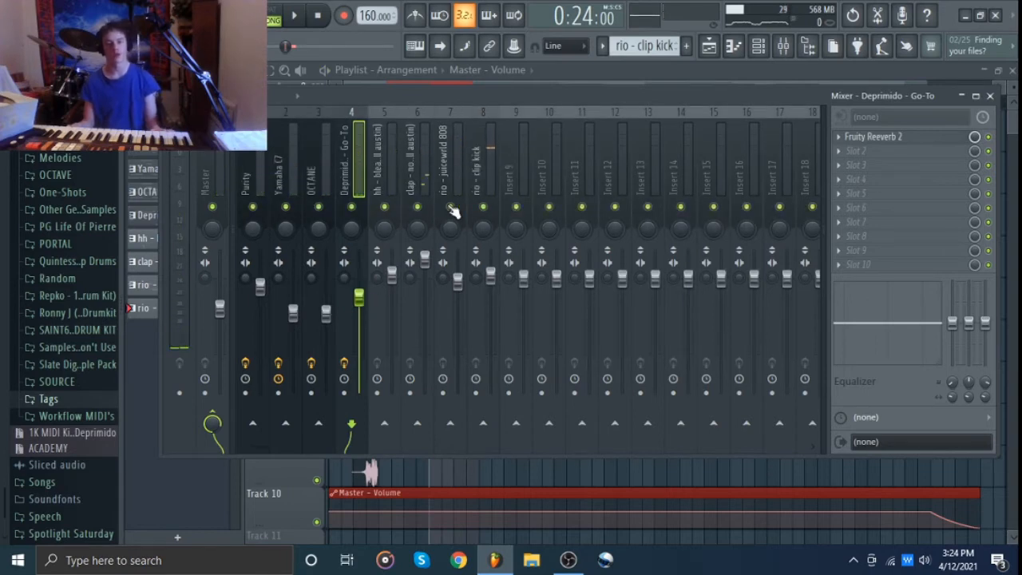
Bring the Deprimido - Go-To fader down near the other melodies and reselect Purity
left_click(318, 167)
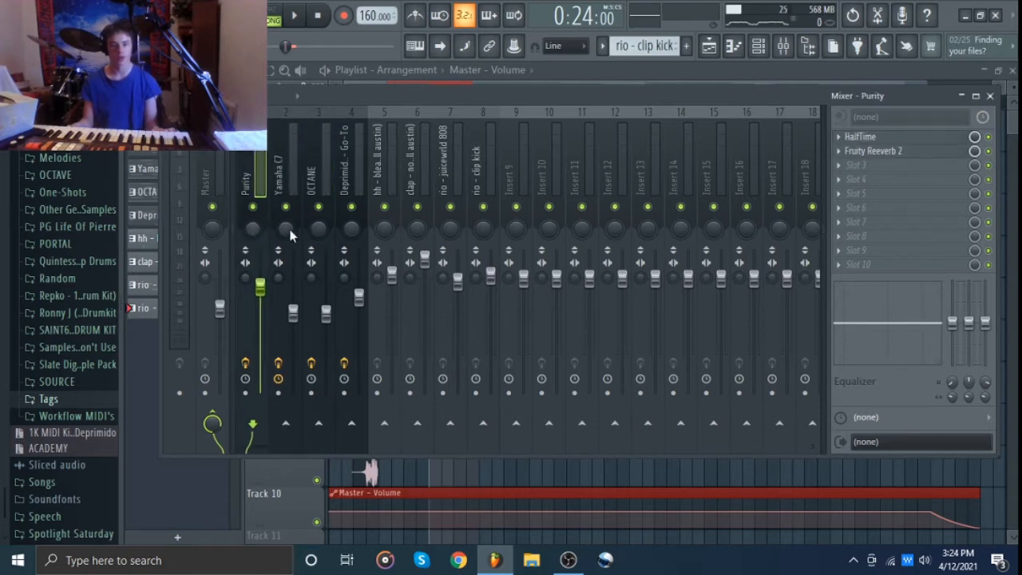
mouse_move(376, 167)
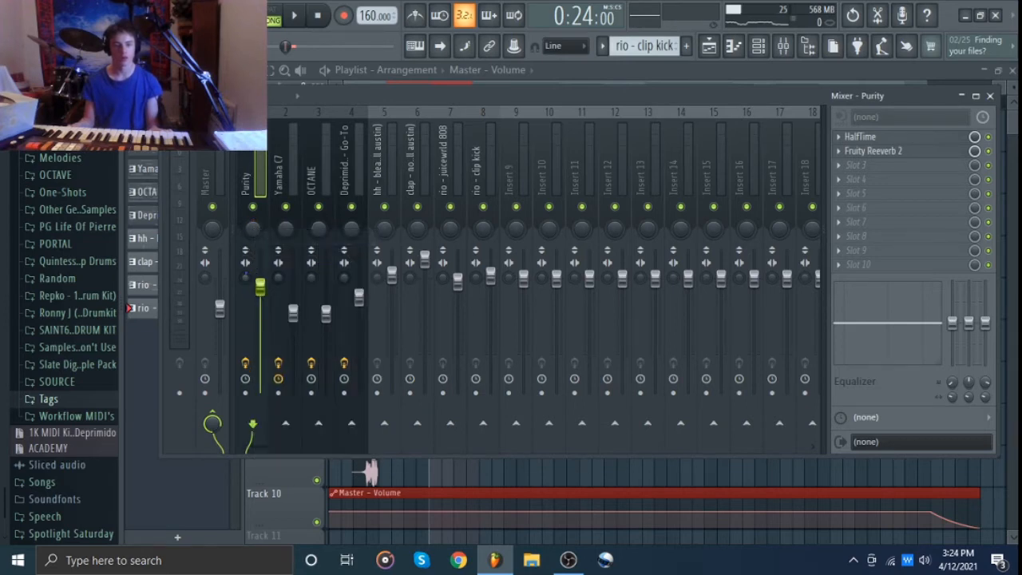
Reset Purity's stereo separation knob to default and play the beat to check
right_click(260, 284)
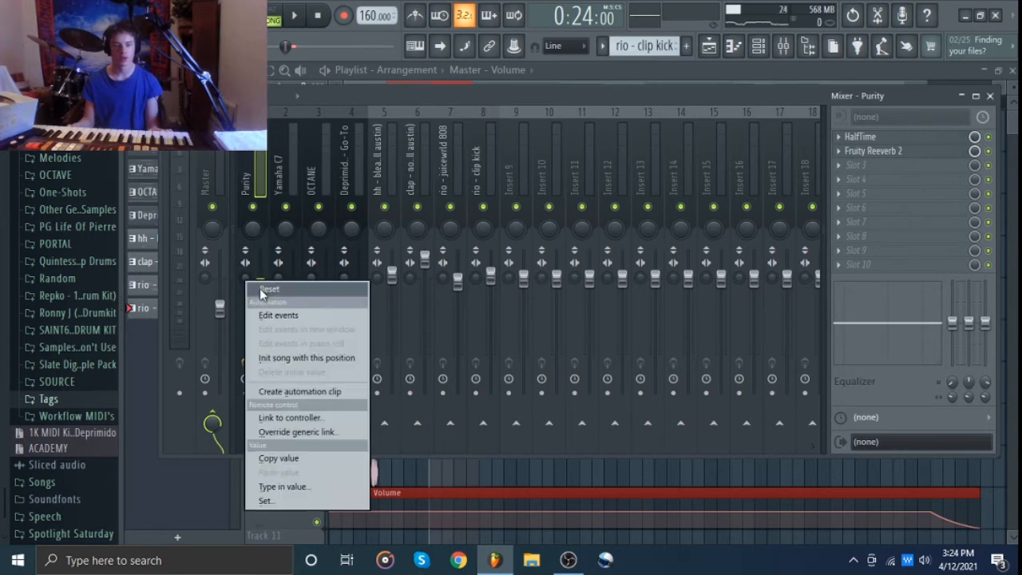
left_click(269, 289)
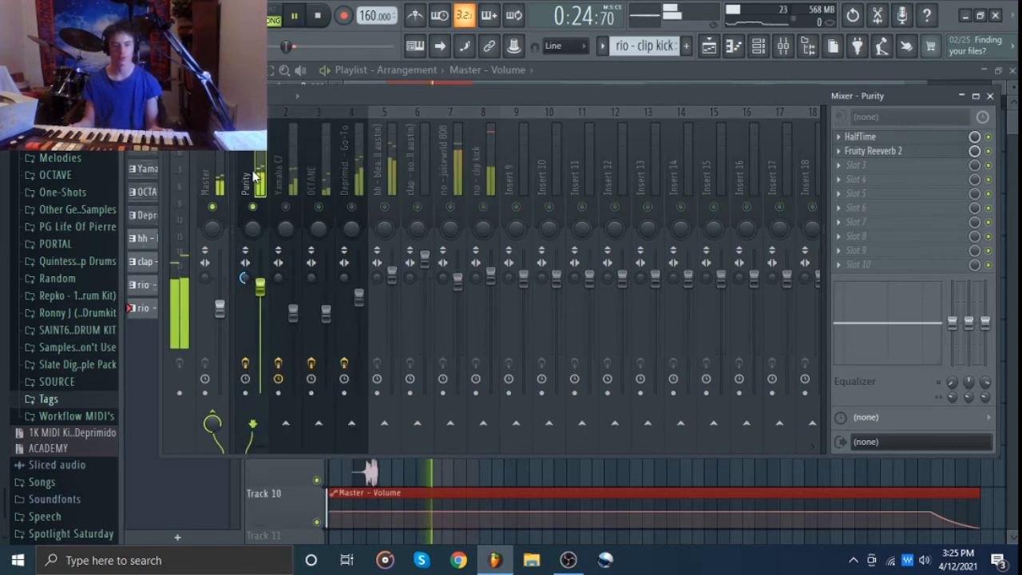
right_click(245, 263)
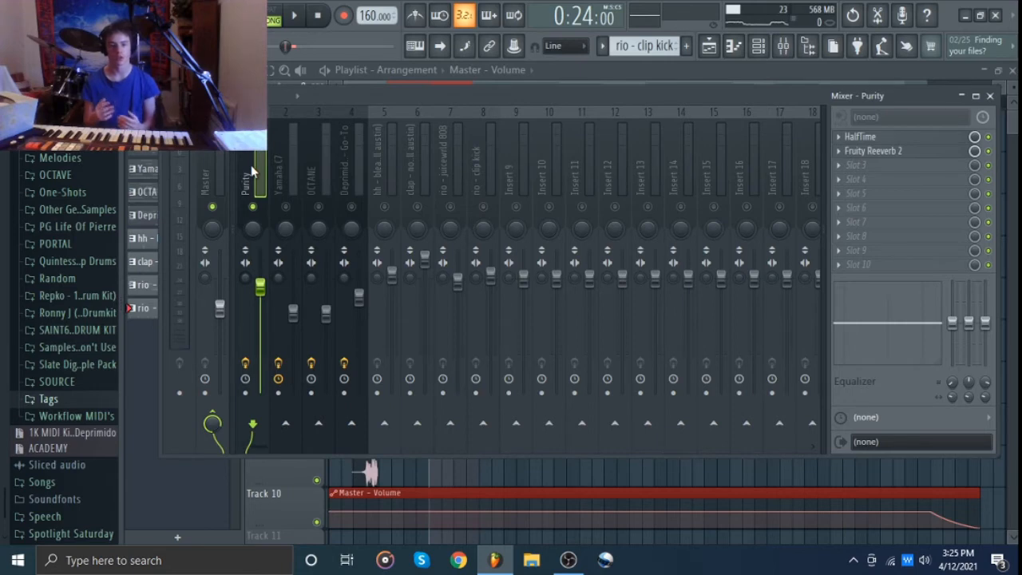
mouse_move(236, 193)
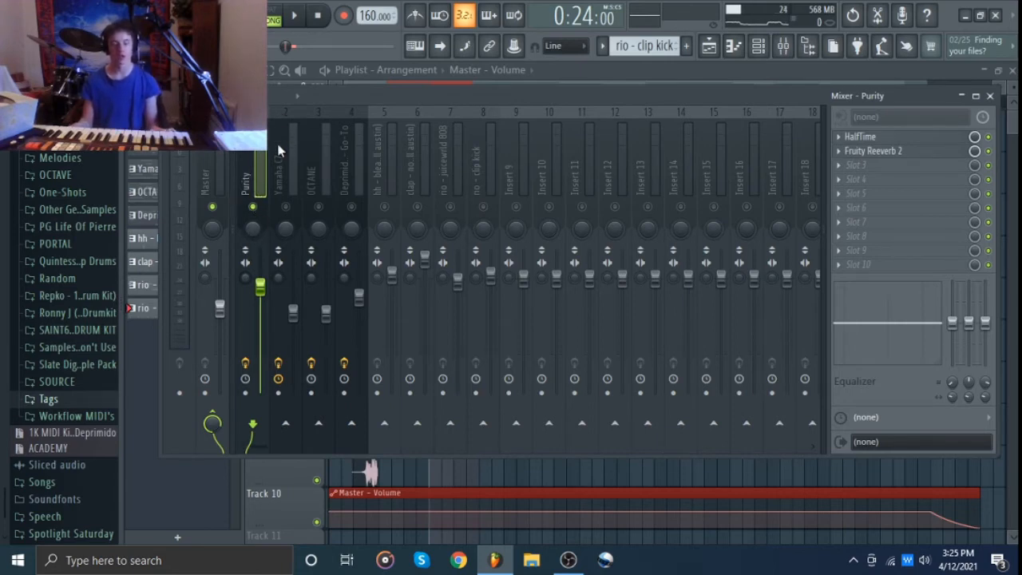
mouse_move(271, 148)
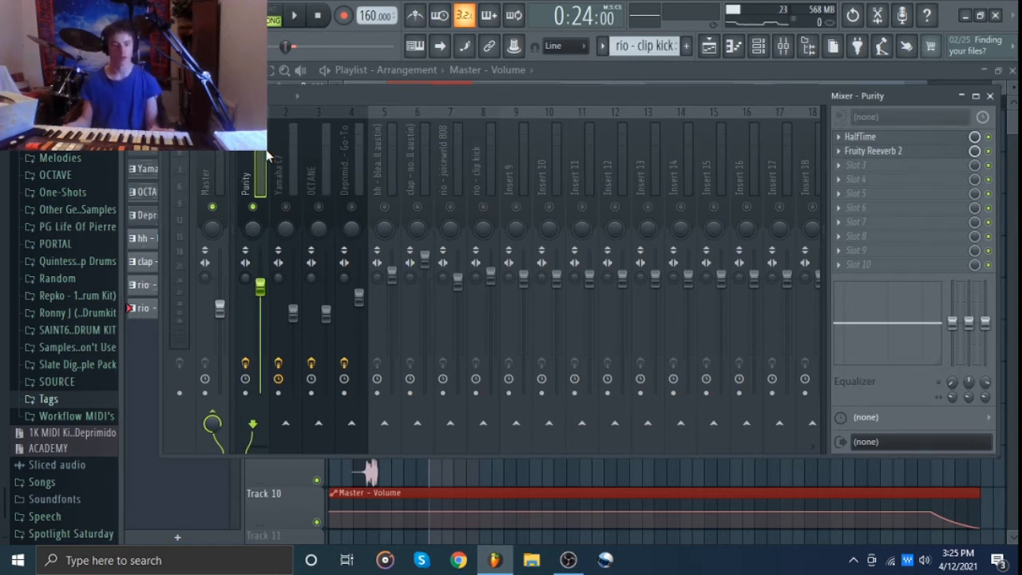
mouse_move(297, 185)
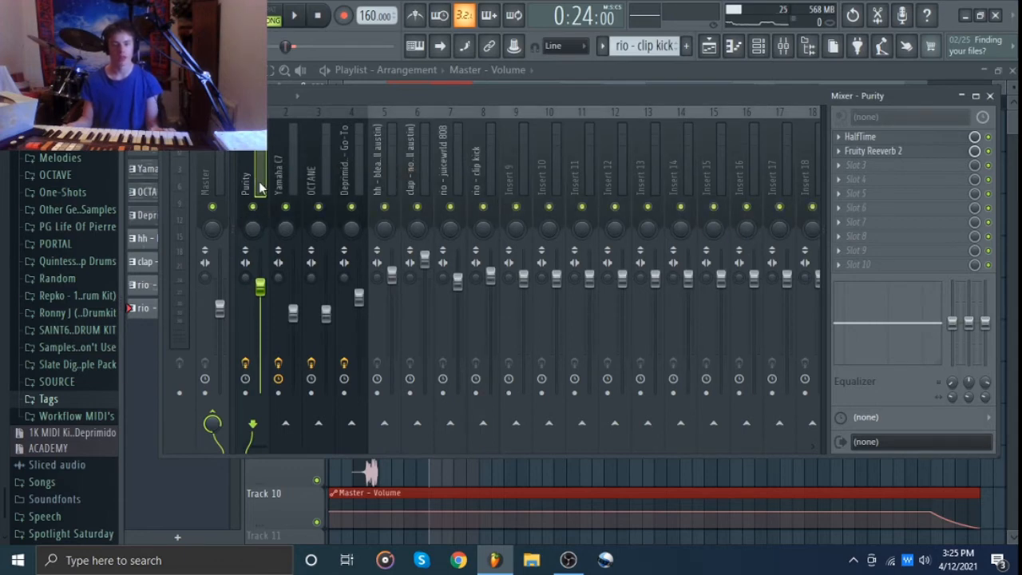
Open OCTANE's piano roll and pan the Yamaha C7 and OCTANE inserts off centre
left_click(285, 160)
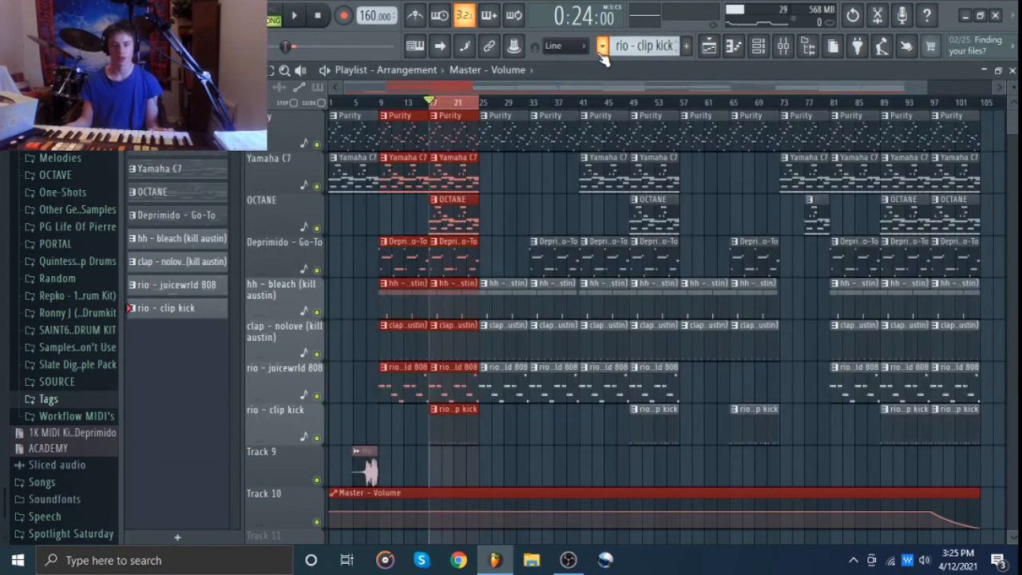
left_click(160, 168)
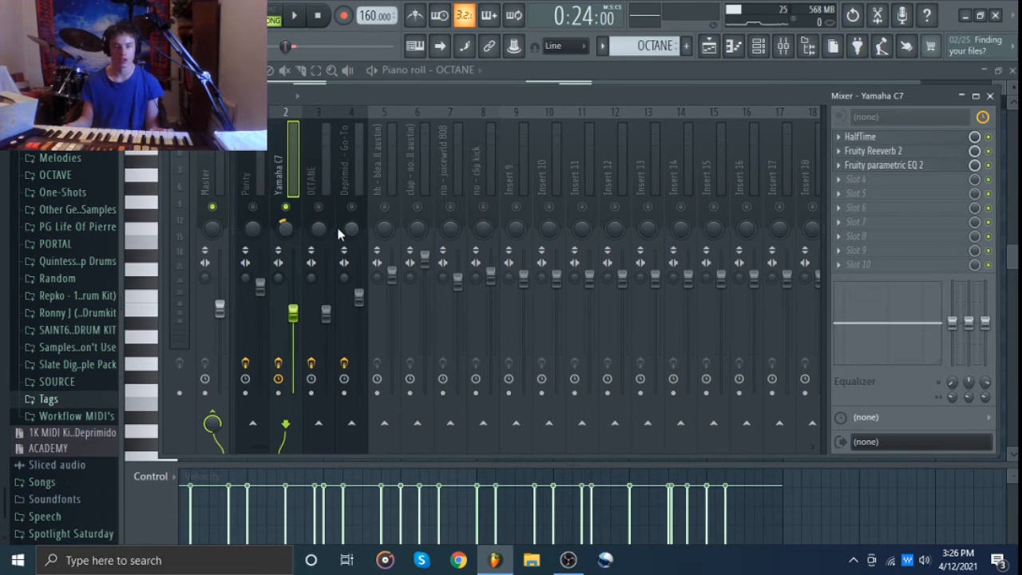
left_click(319, 171)
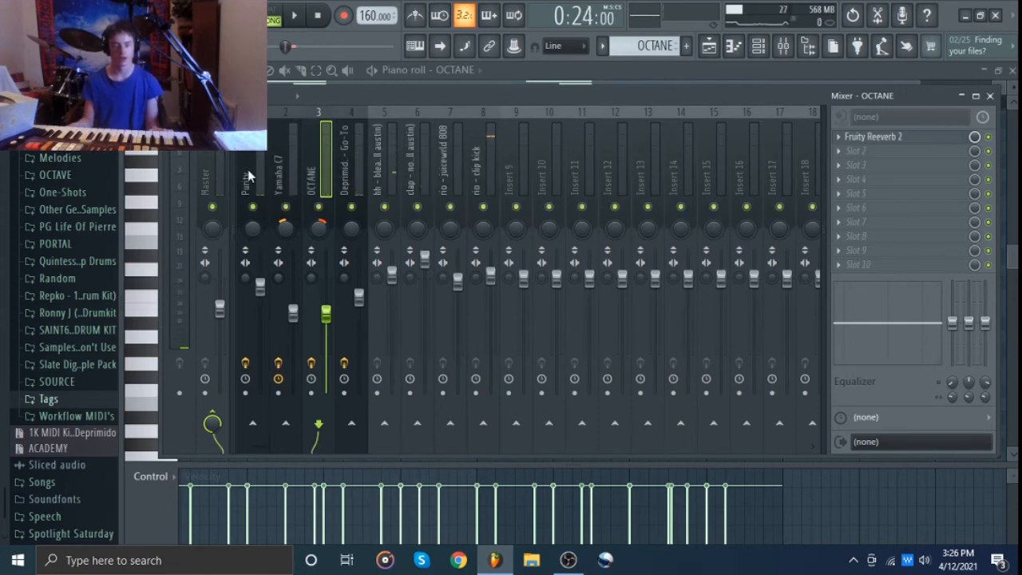
Turn the rio - juicewrld 808 and rio - clip kick stereo separation knobs toward mono
left_click(252, 175)
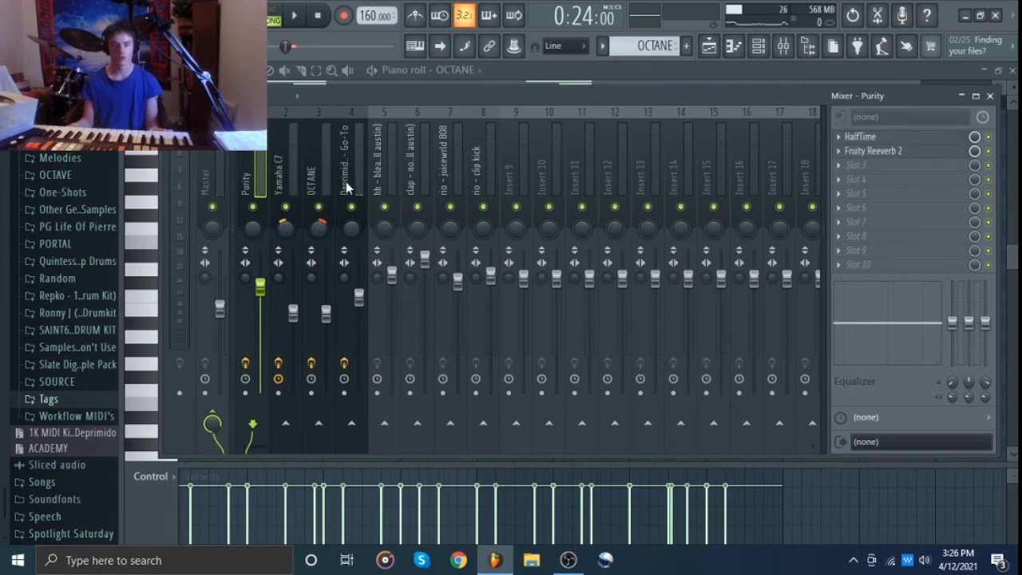
left_click(483, 160)
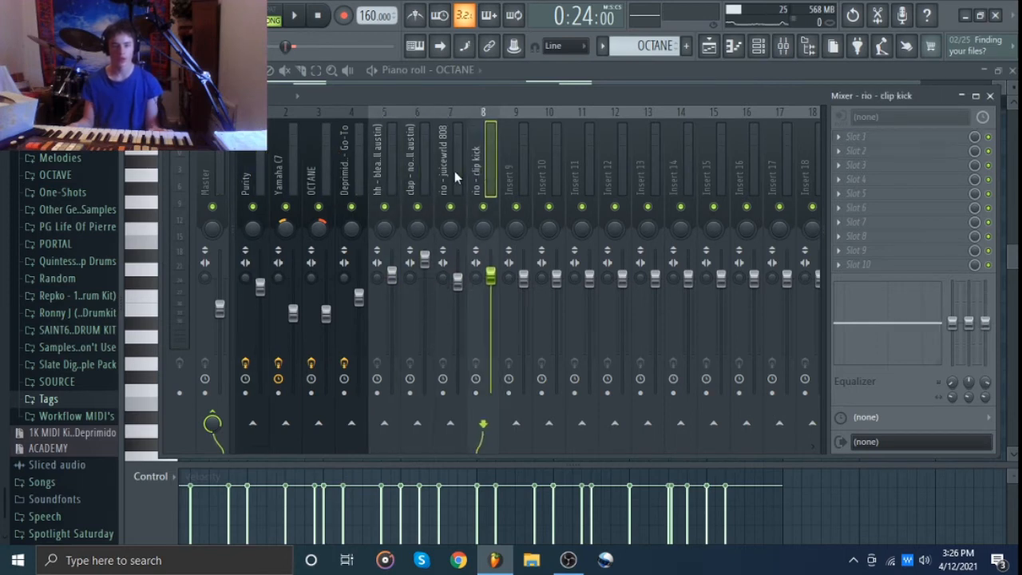
left_click(449, 160)
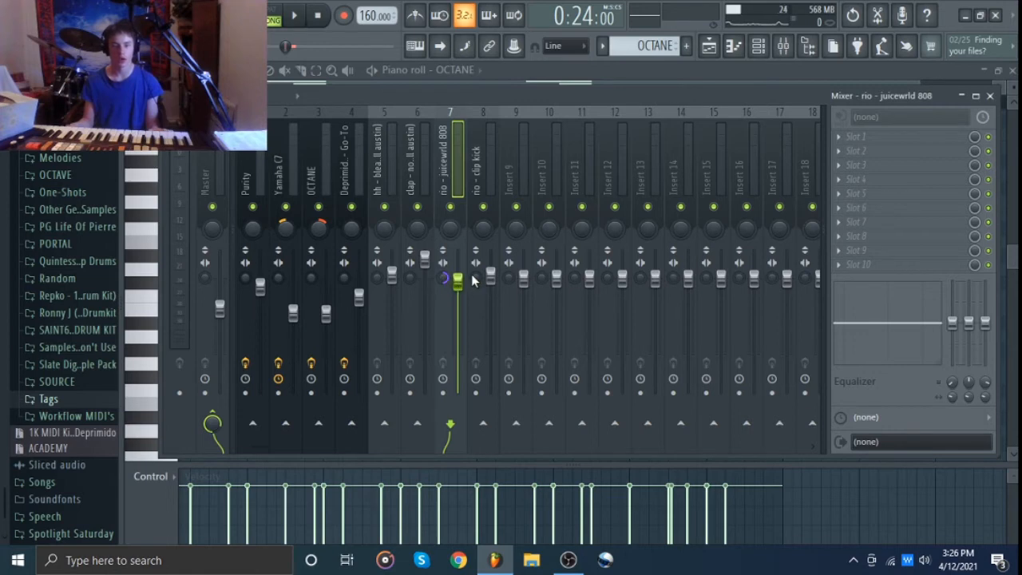
left_click(483, 160)
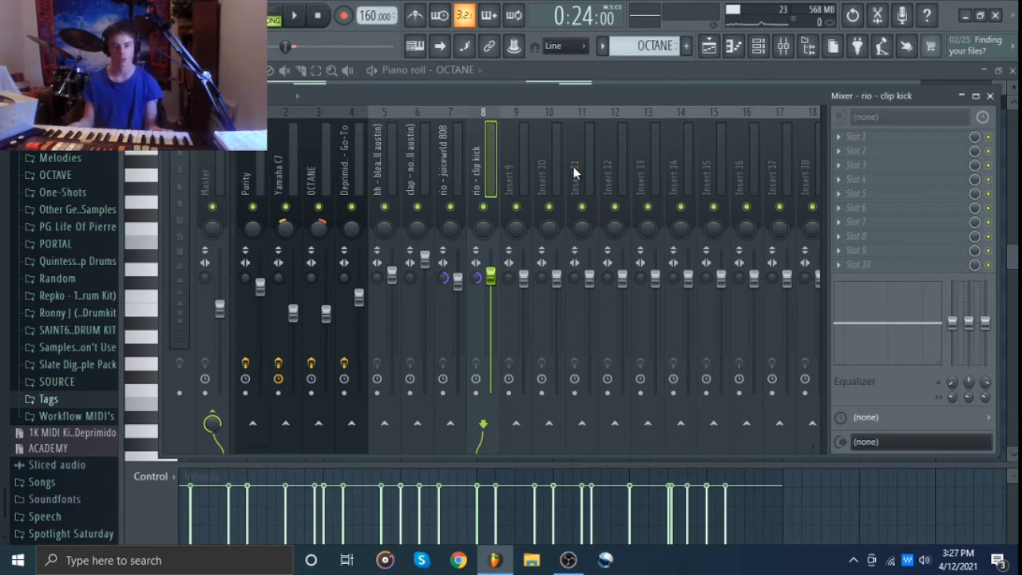
left_click(449, 160)
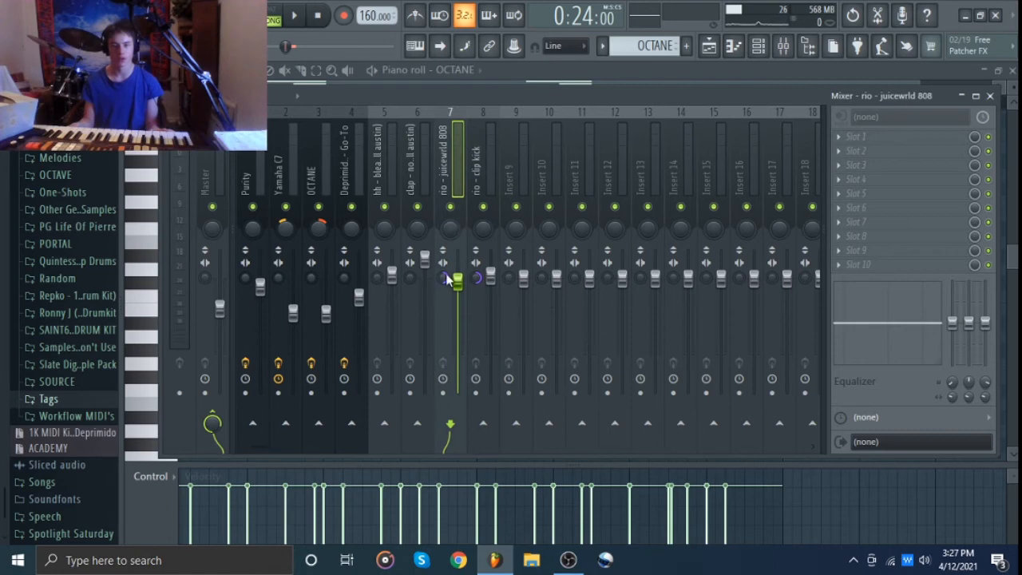
left_click(251, 168)
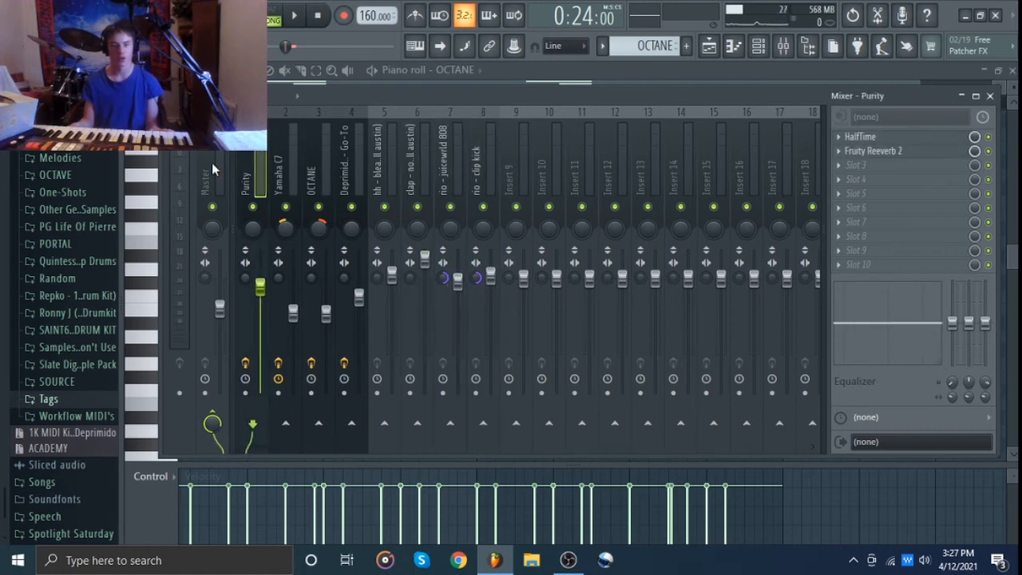
Narrow the Master stereo separation, raise Purity's fader, and nudge OCTANE and Yamaha C7 levels
left_click(211, 176)
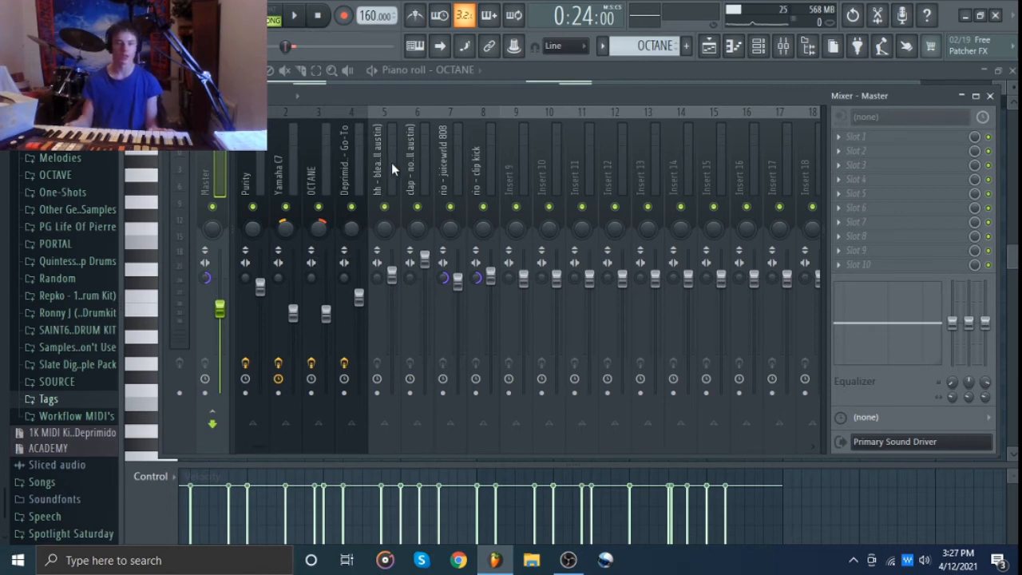
mouse_move(371, 216)
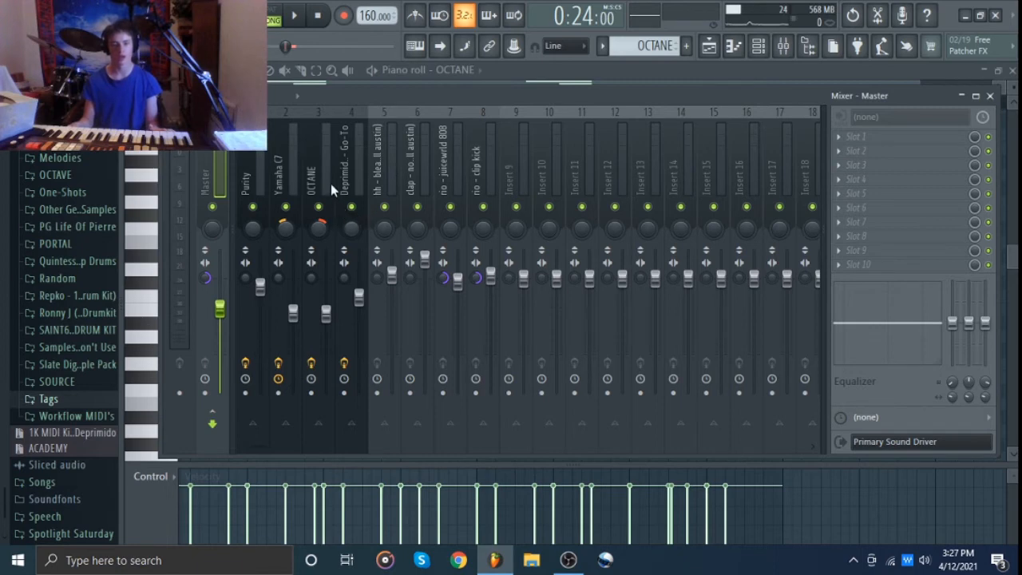
mouse_move(246, 284)
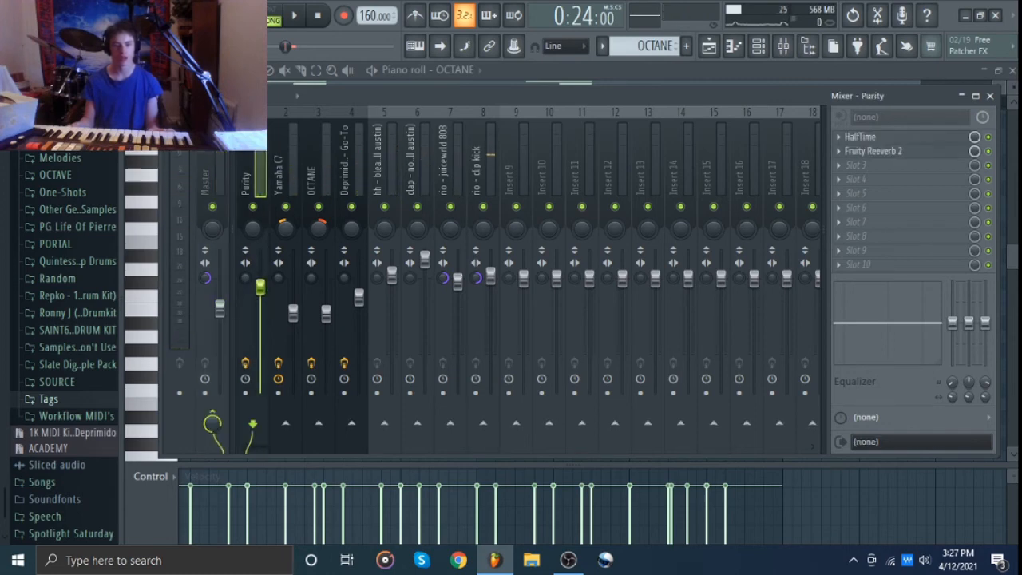
left_click_drag(260, 288, 261, 279)
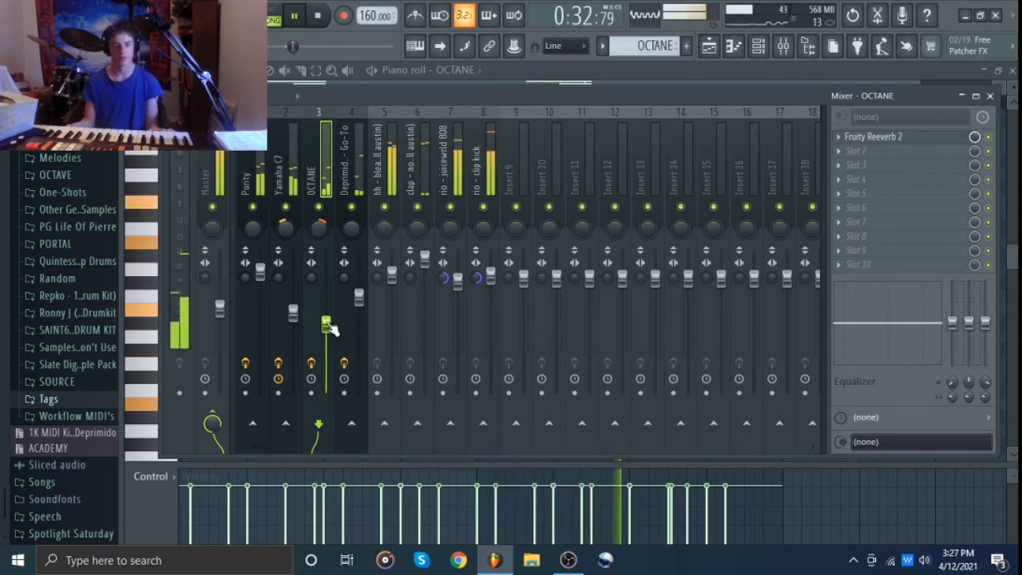
left_click(285, 168)
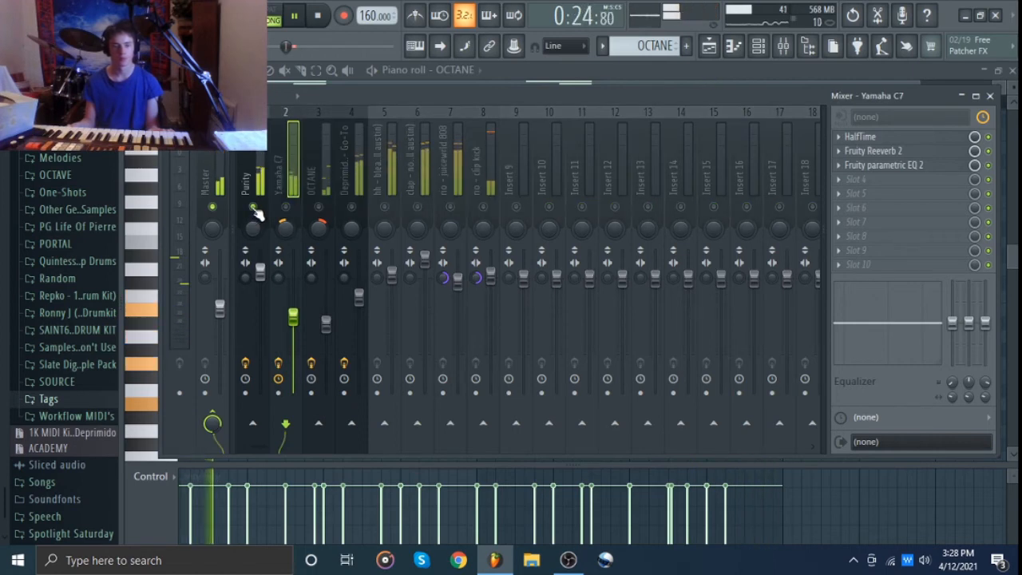
left_click(244, 176)
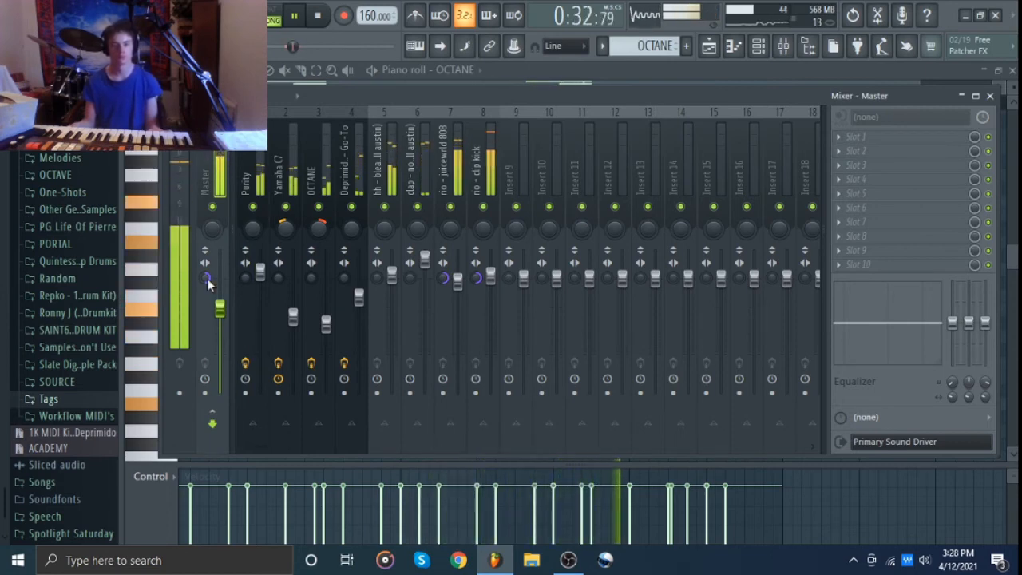
Reset the Master insert's stereo separation knob to its default
right_click(210, 279)
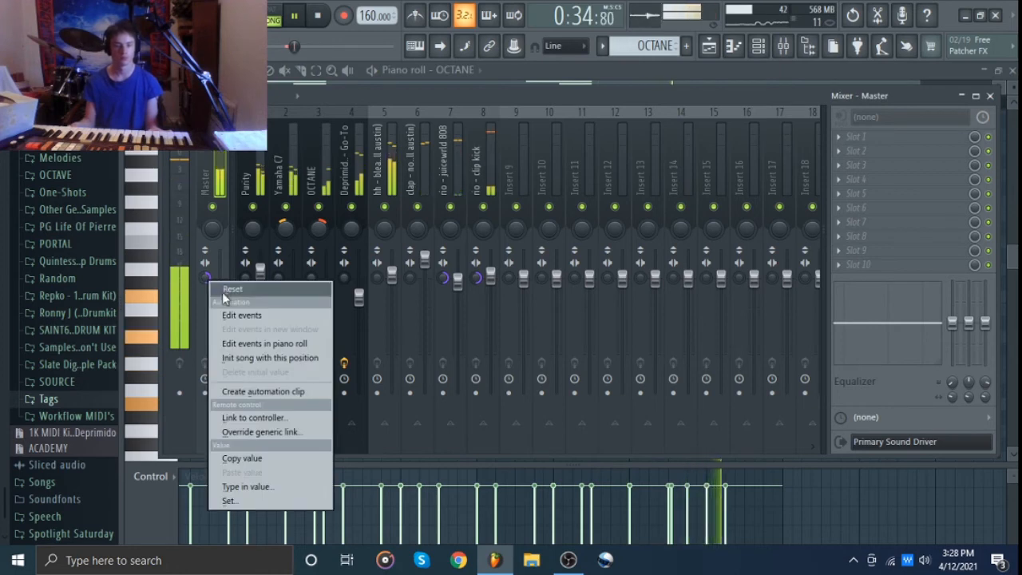
left_click(232, 289)
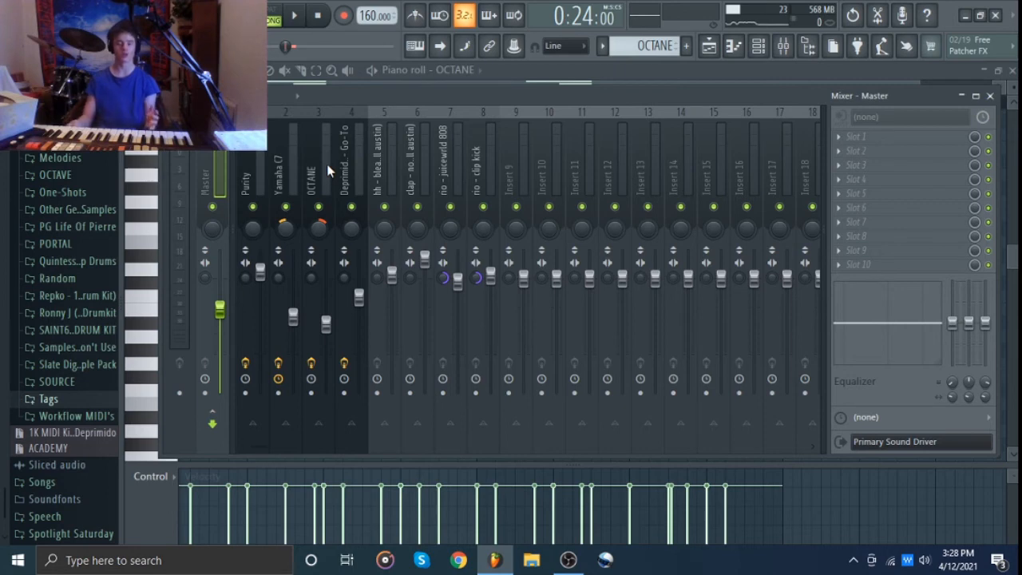
mouse_move(376, 161)
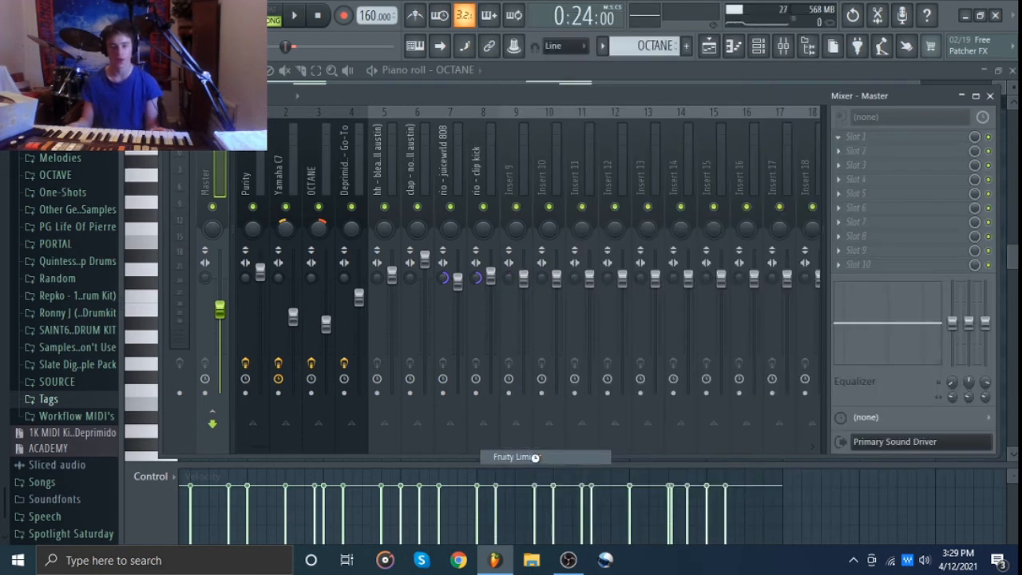
Add Fruity Limiter to the Master's first effect slot and raise its Gain knob
left_click(515, 456)
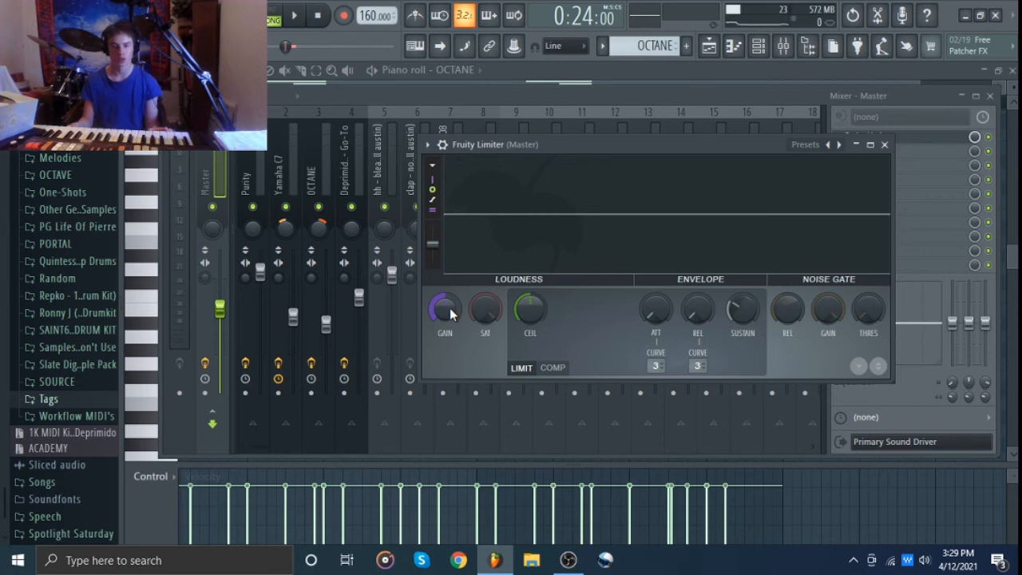
left_click(294, 16)
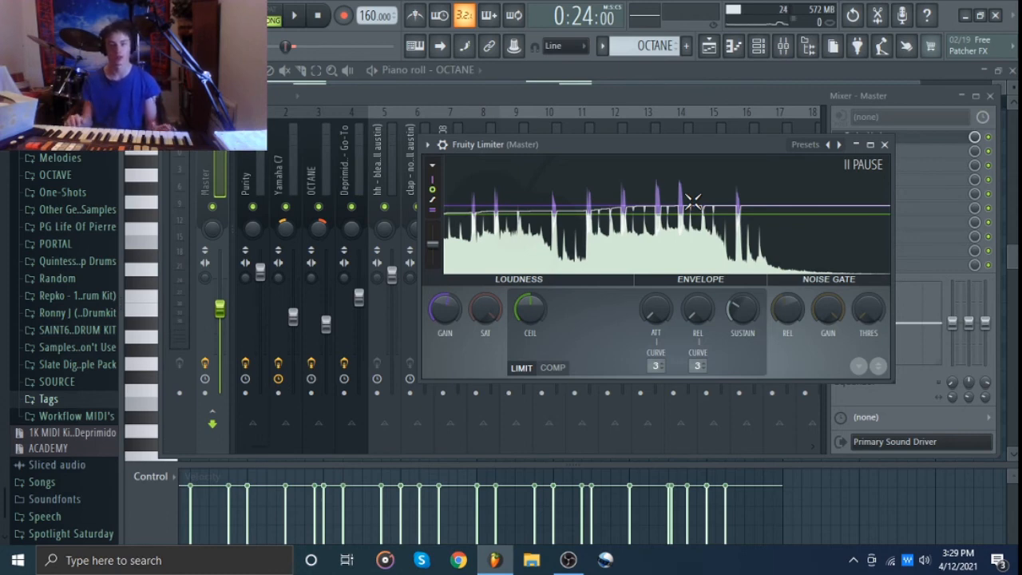
mouse_move(634, 214)
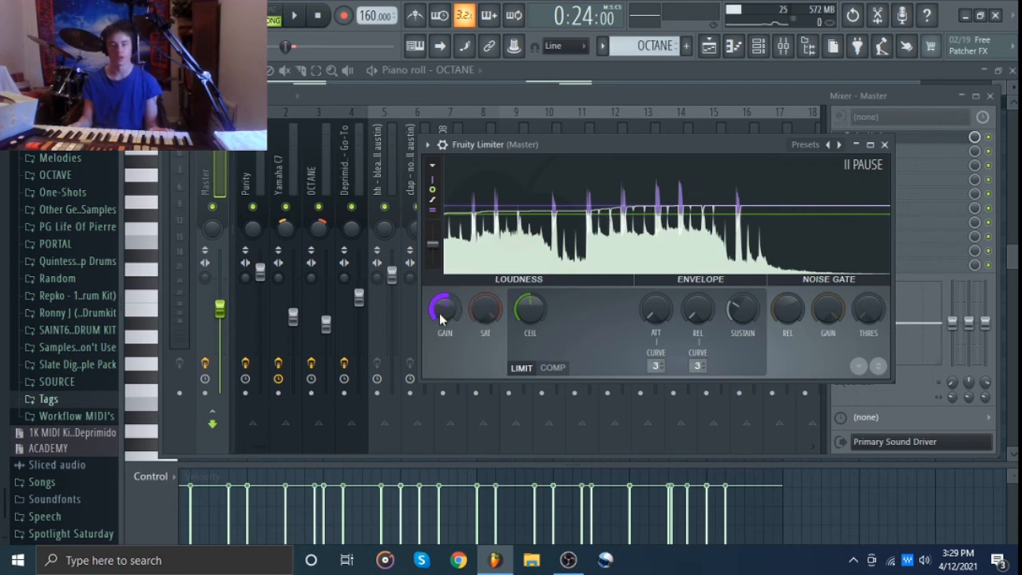
left_click(294, 14)
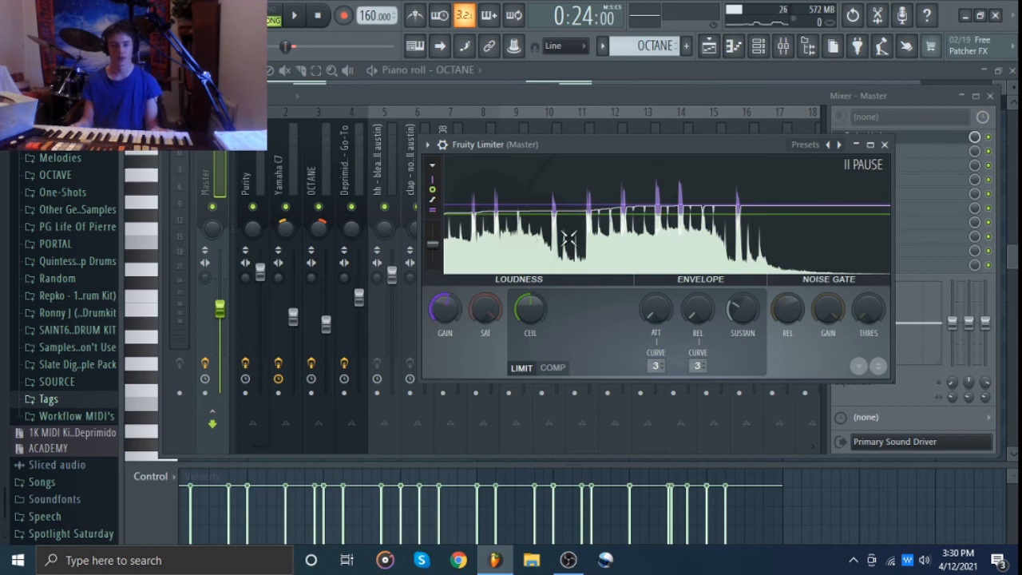
left_click(295, 15)
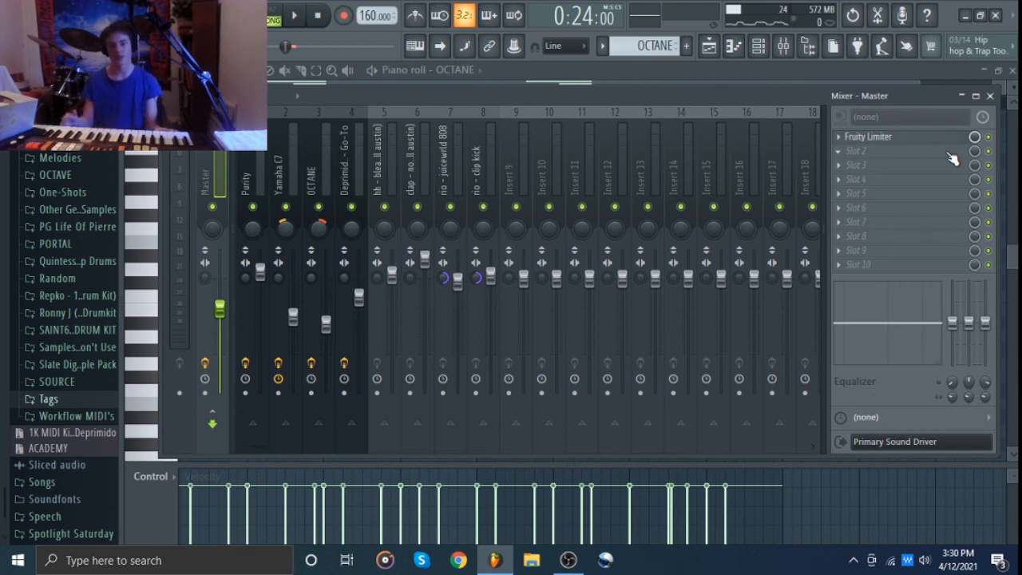
mouse_move(916, 144)
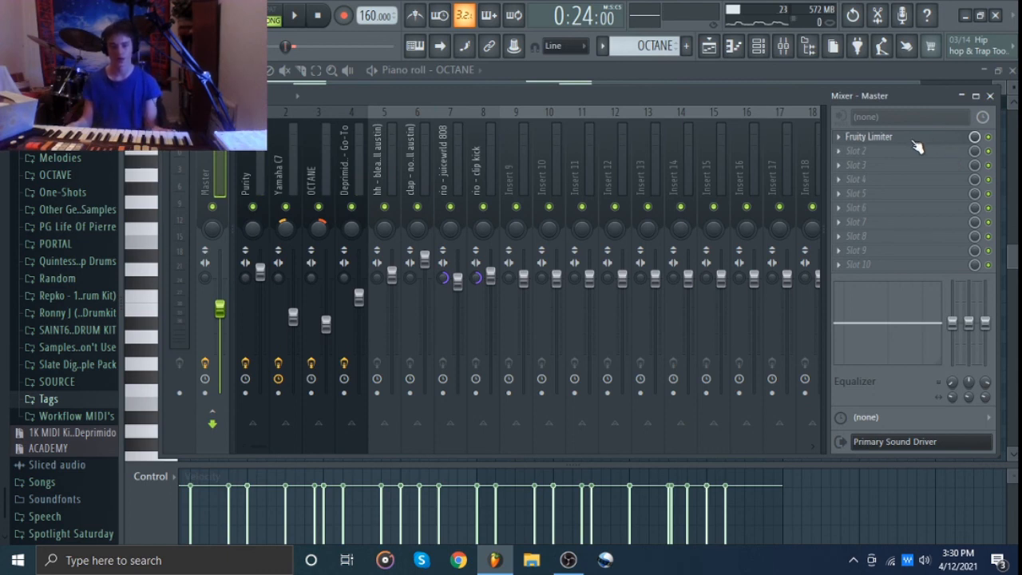
left_click(869, 136)
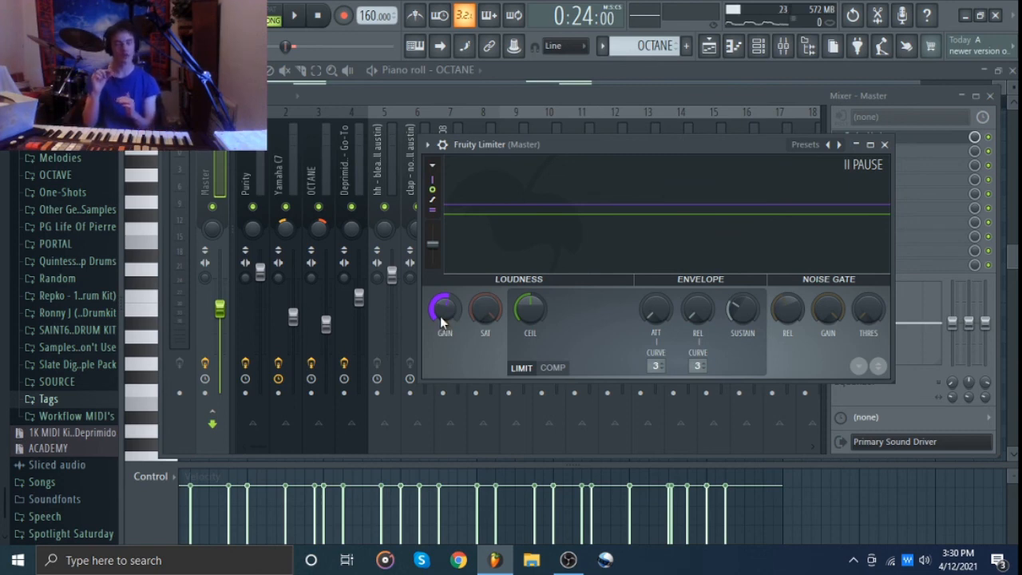
mouse_move(830, 198)
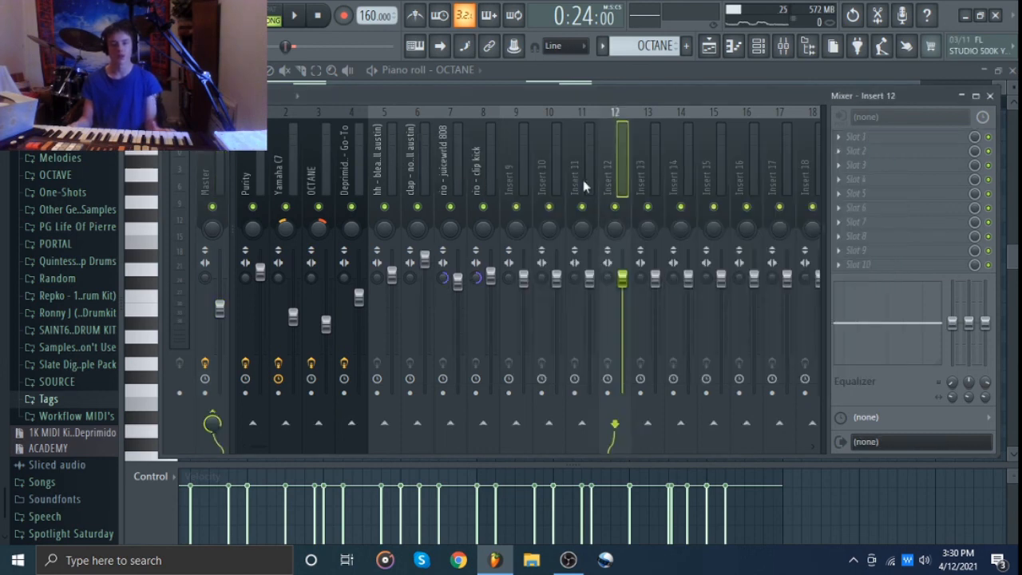
left_click(210, 168)
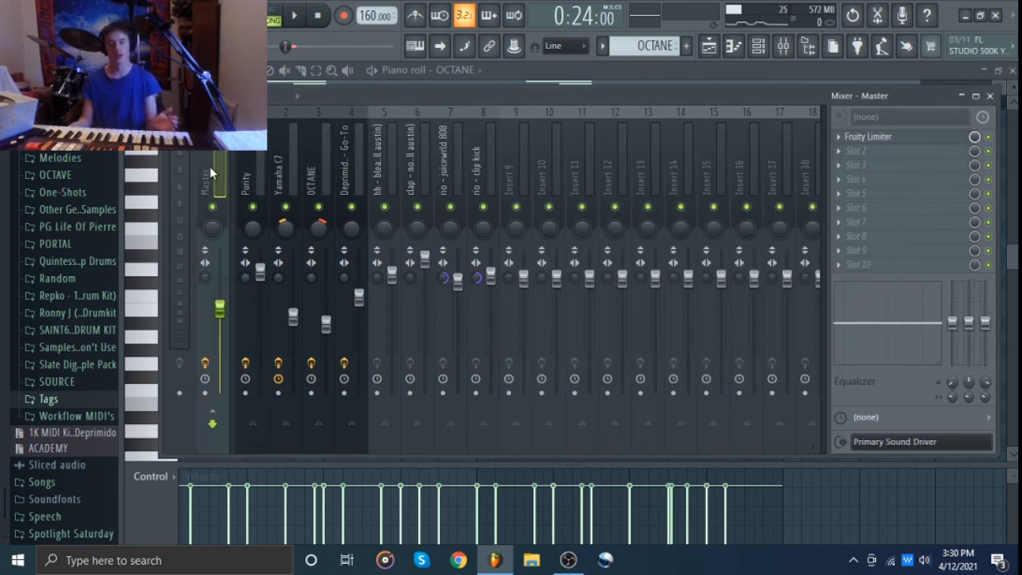